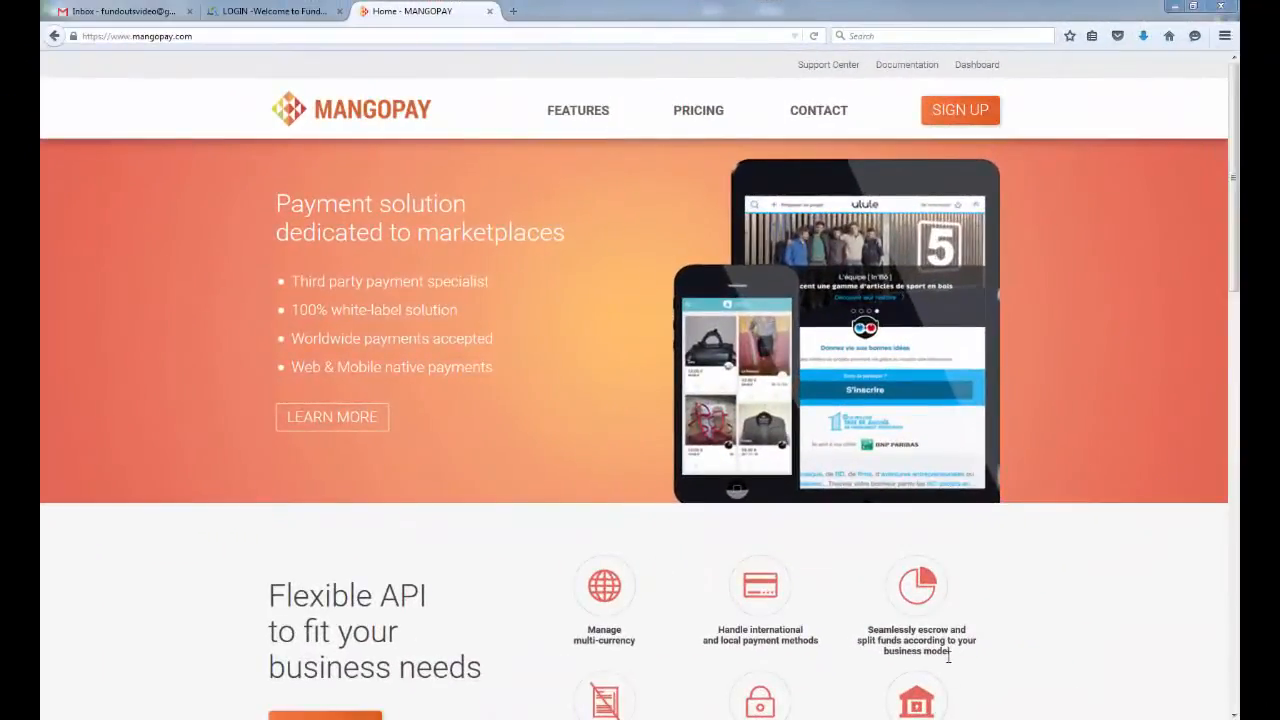
Log in to Fundouts with email and password from the login tab
{"action": "left_click", "coordinate": [270, 11]}
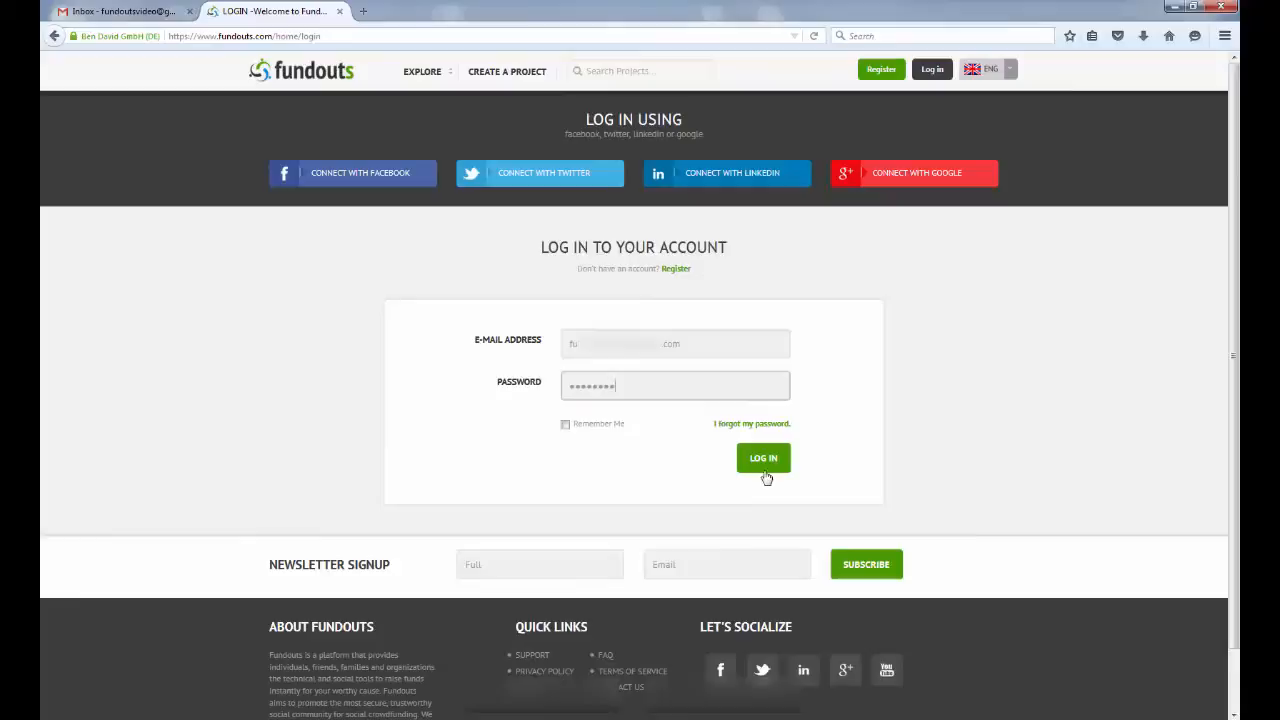
{"action": "left_click", "coordinate": [763, 457]}
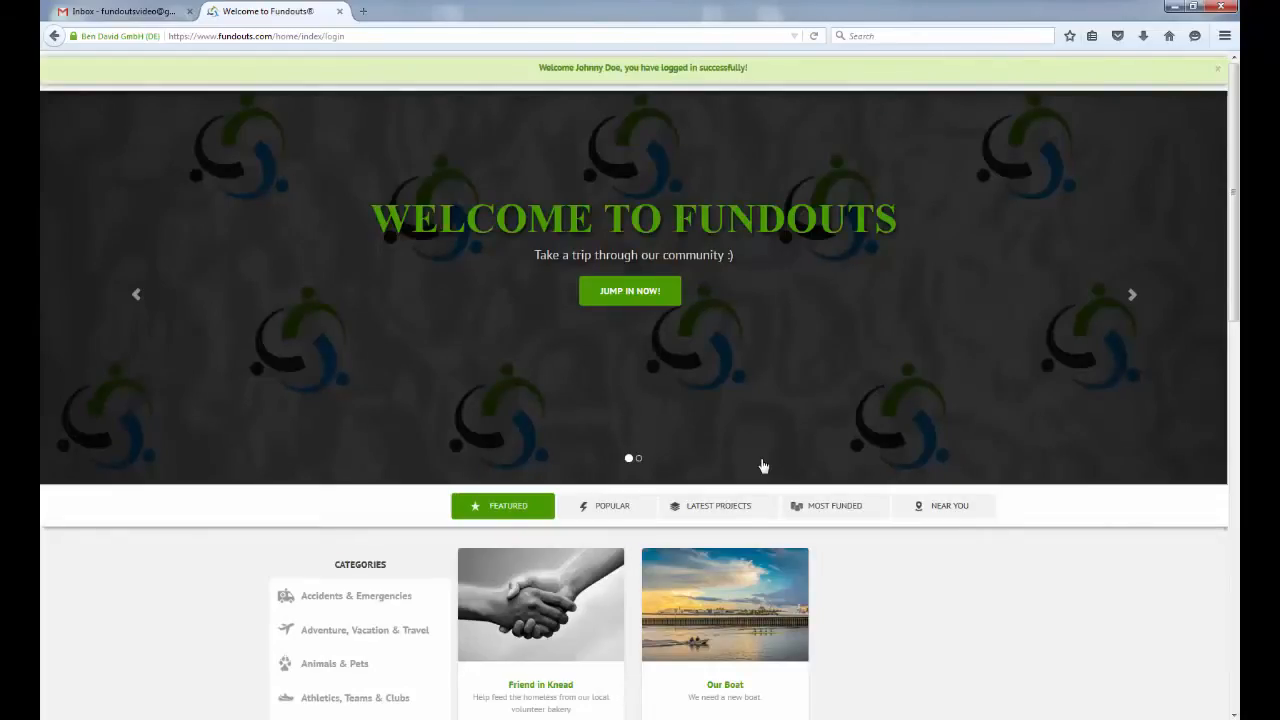
Return home from the dashboard and open 'We Need a New 8' from Latest Projects
{"action": "left_click", "coordinate": [1132, 294]}
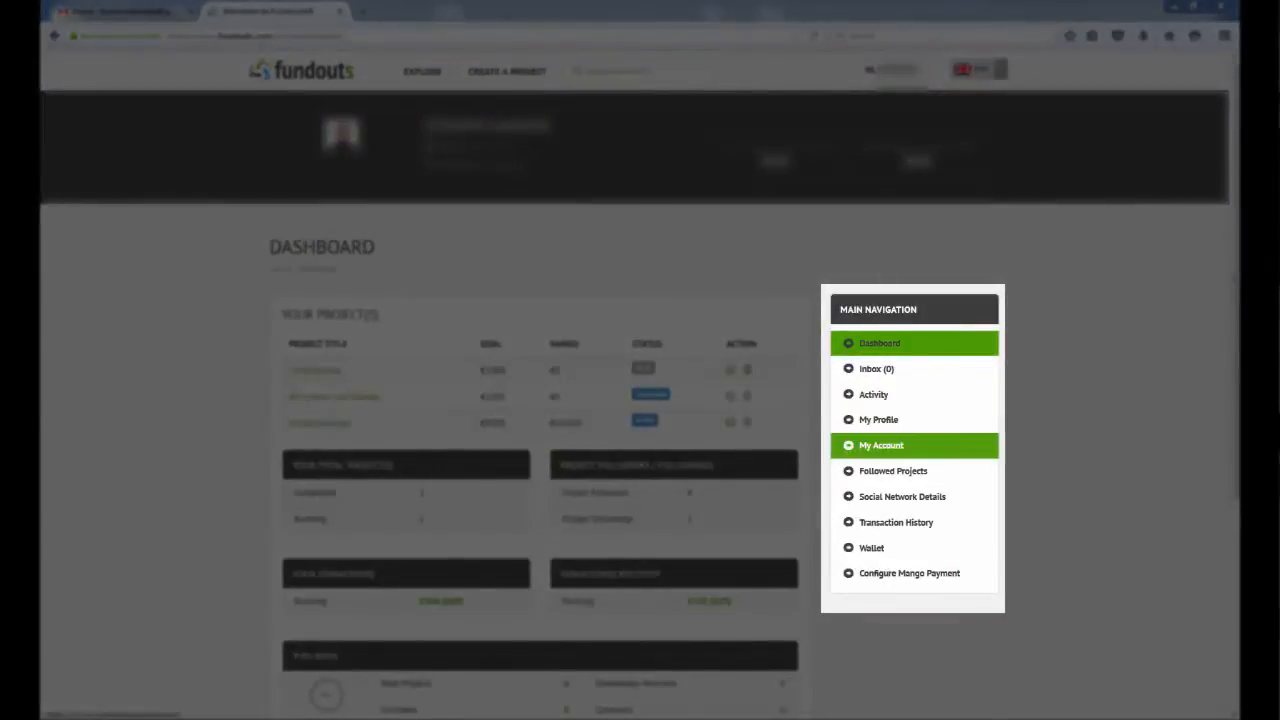
{"action": "left_click", "coordinate": [909, 573]}
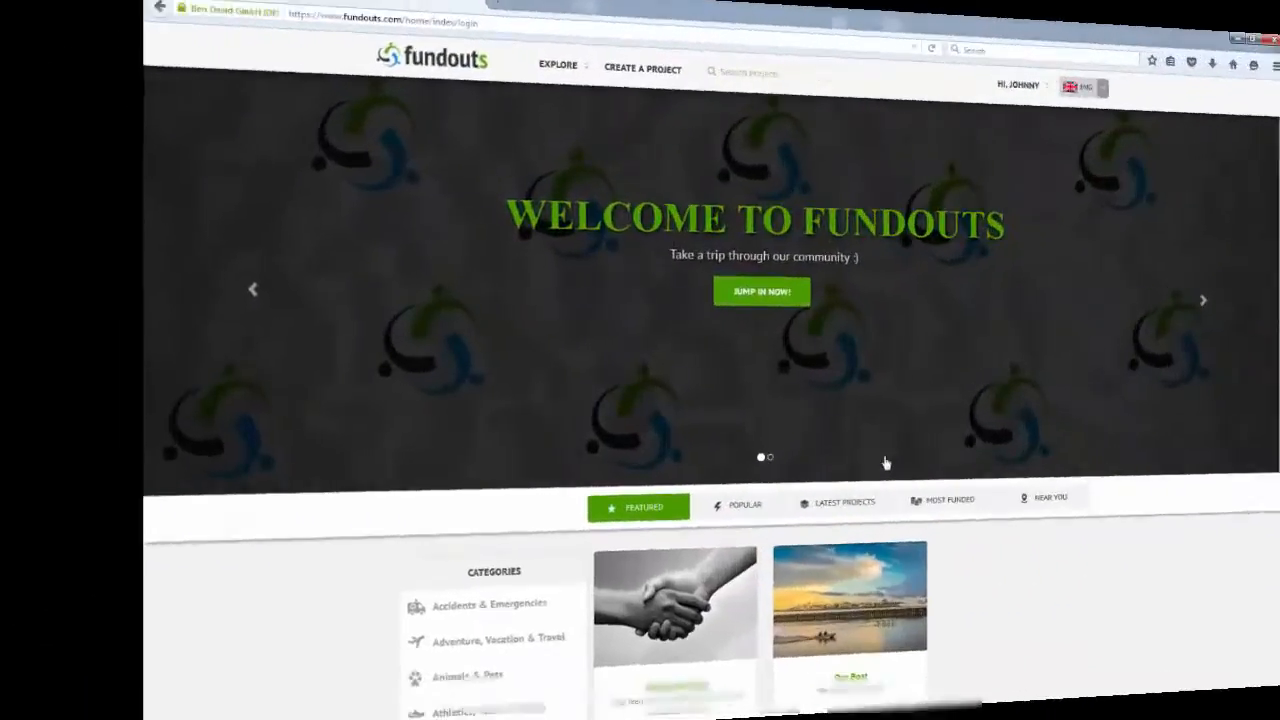
{"action": "left_click", "coordinate": [717, 505]}
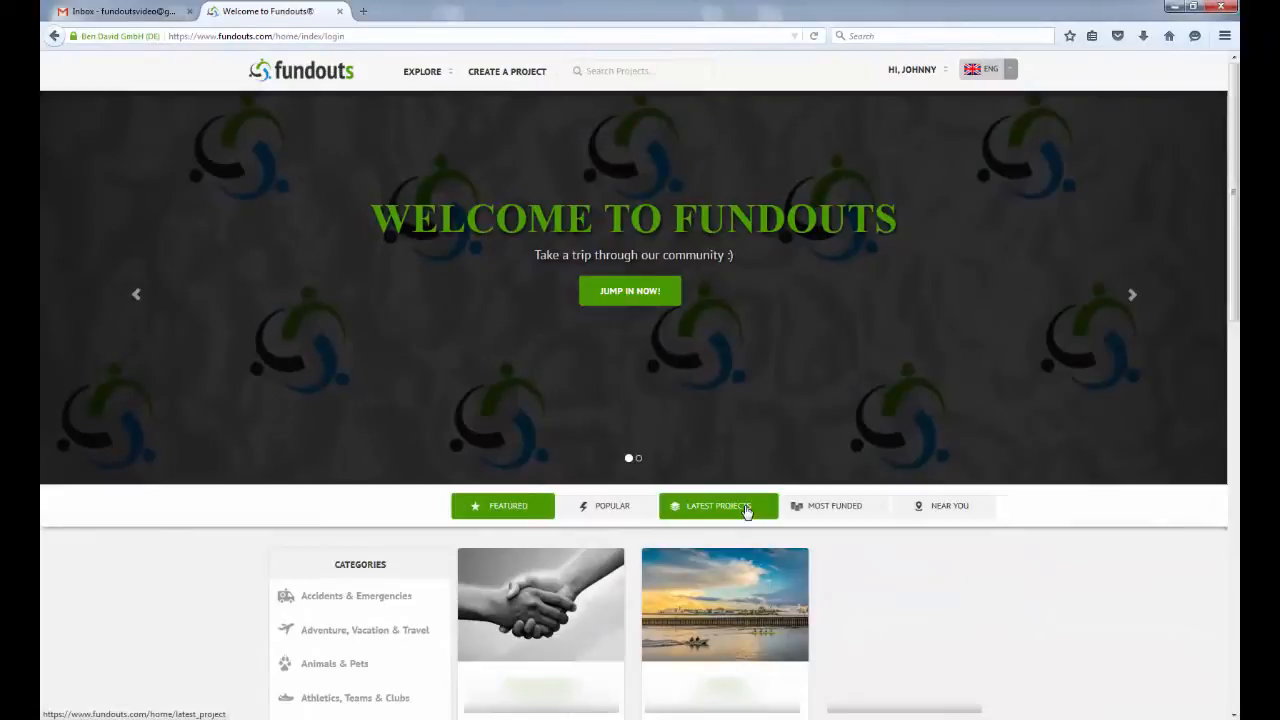
{"action": "left_click", "coordinate": [718, 505]}
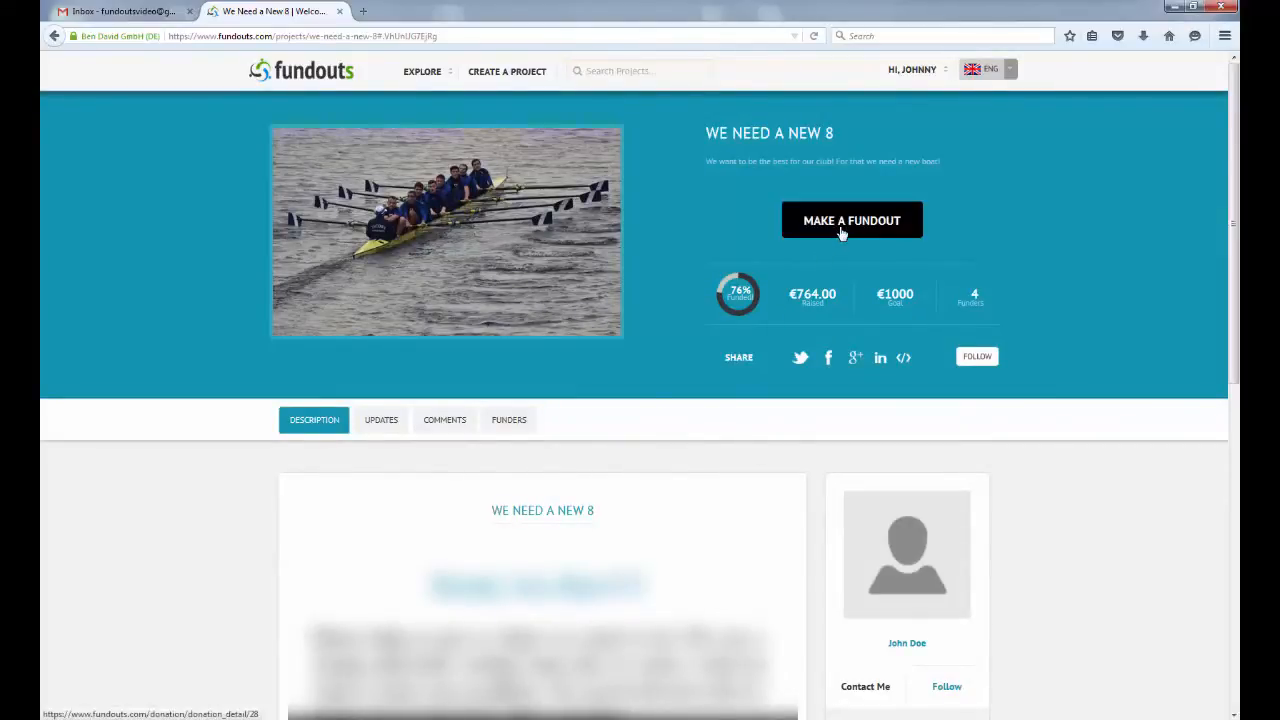
Begin a fundout to 'We Need a New 8' with the €100 Thank You Video reward
{"action": "left_click", "coordinate": [851, 220]}
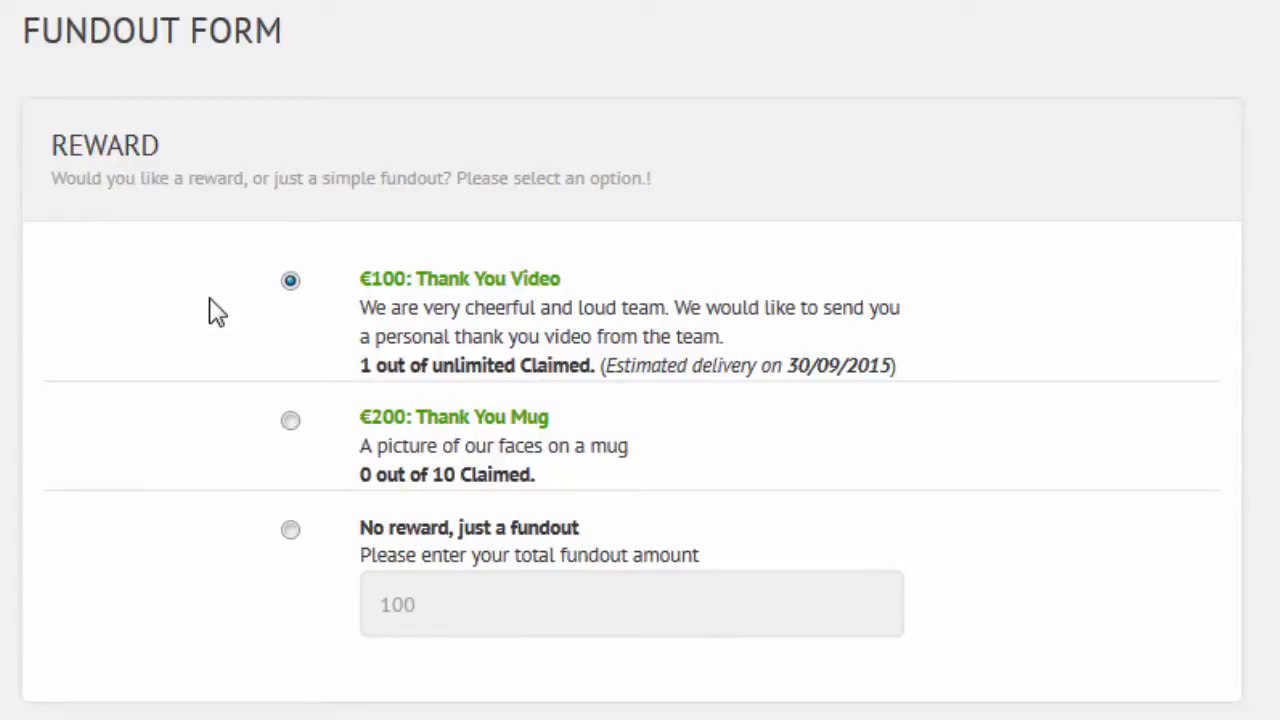
{"action": "mouse_move", "coordinate": [291, 420]}
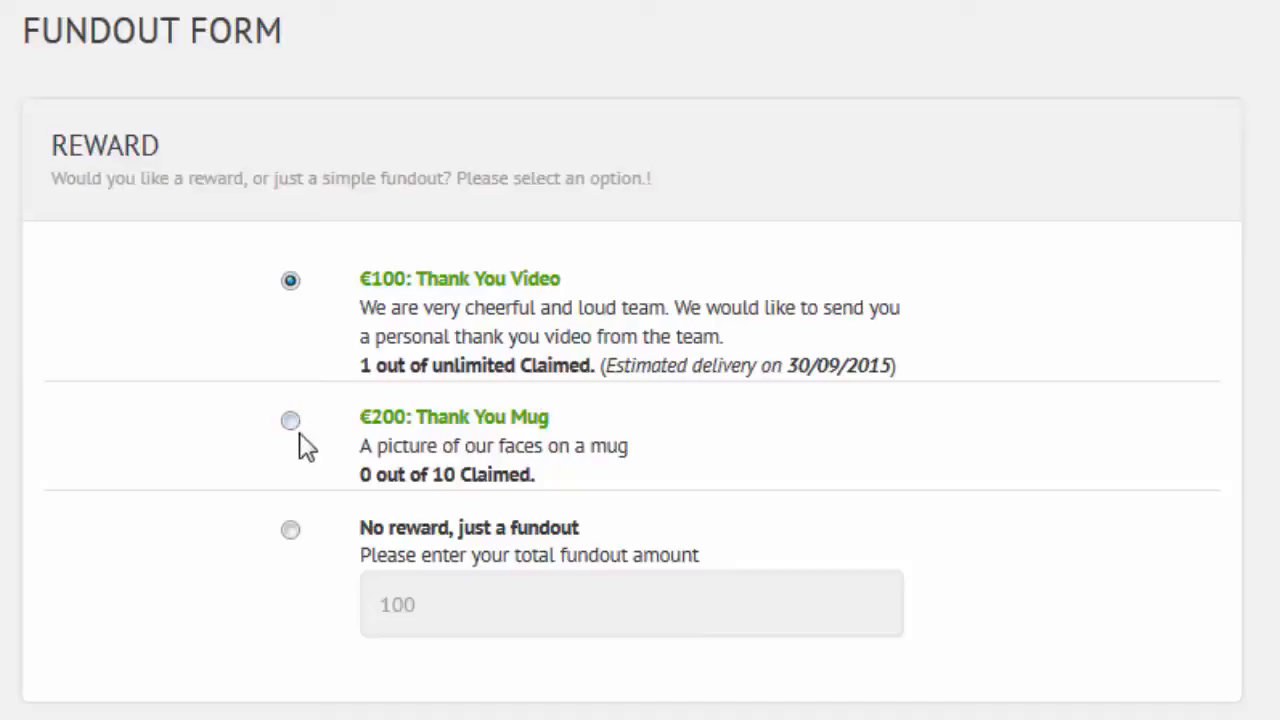
{"action": "left_click", "coordinate": [290, 420]}
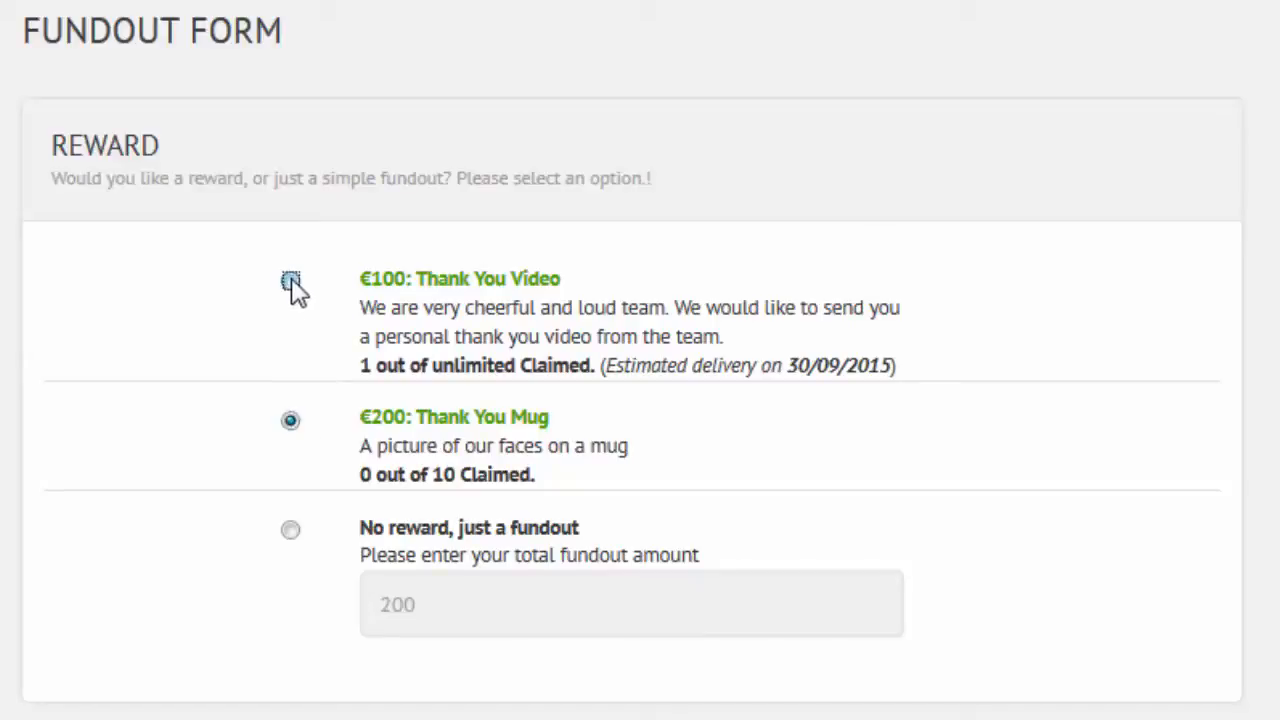
{"action": "left_click", "coordinate": [290, 280]}
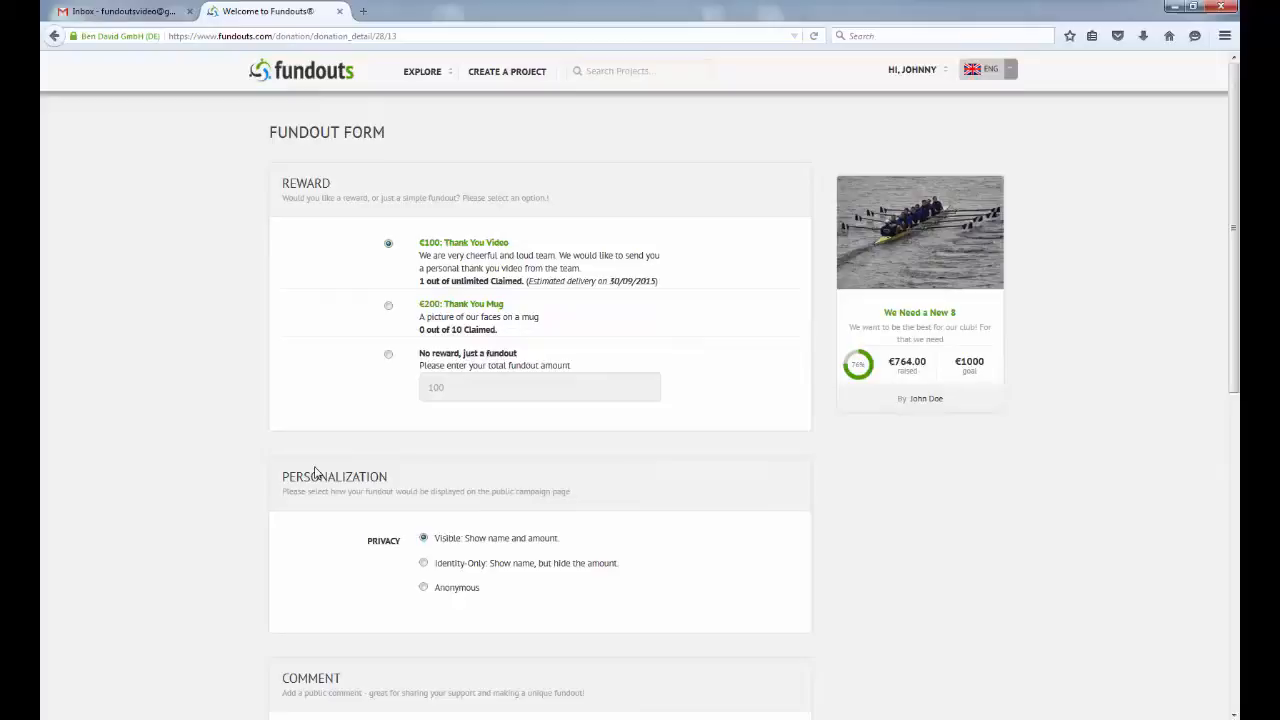
Keep privacy Visible and enter the public comment 'Wishing you the best from Toronto!'
{"action": "scroll", "scroll_direction": "down", "scroll_amount": 3}
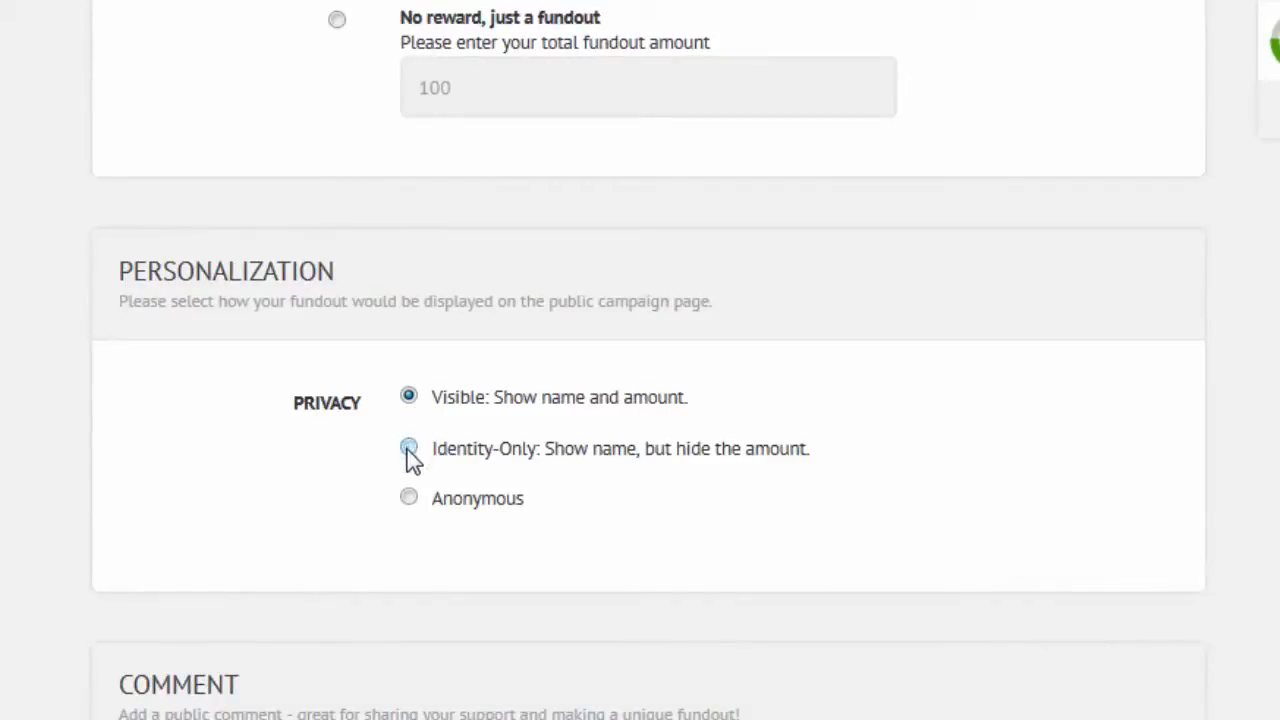
{"action": "mouse_move", "coordinate": [408, 485]}
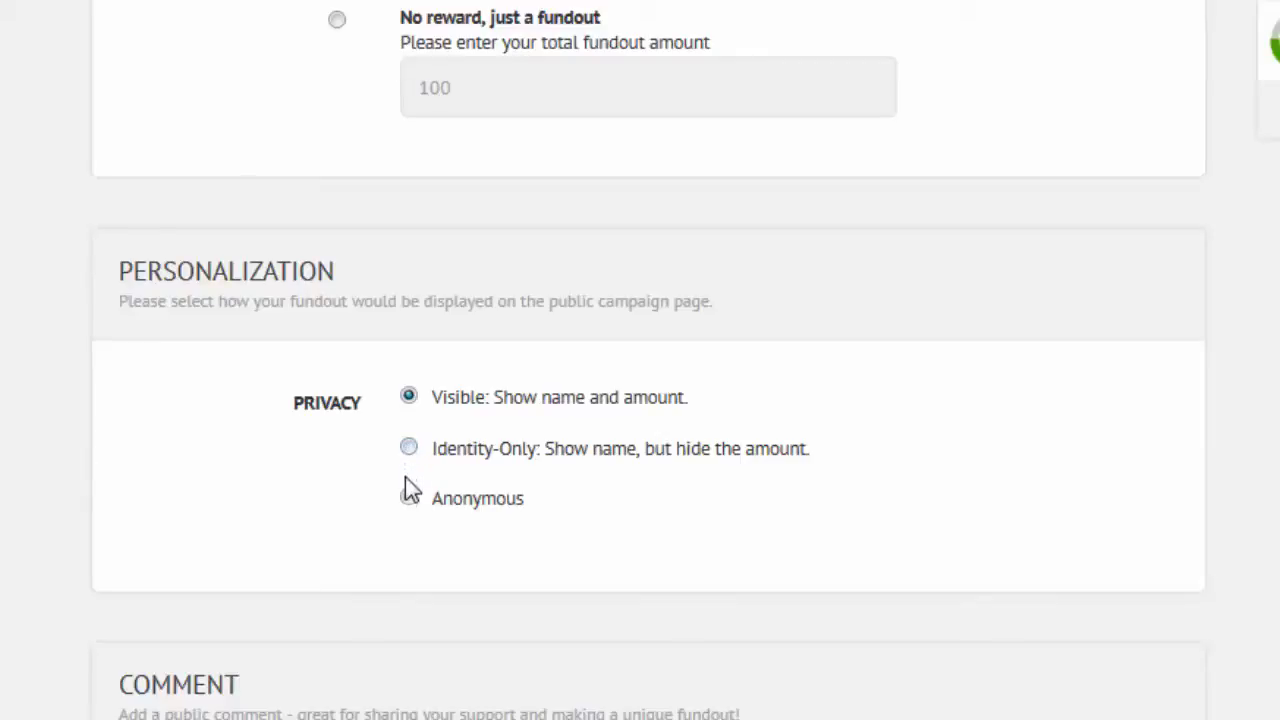
{"action": "scroll", "scroll_direction": "down", "scroll_amount": 3}
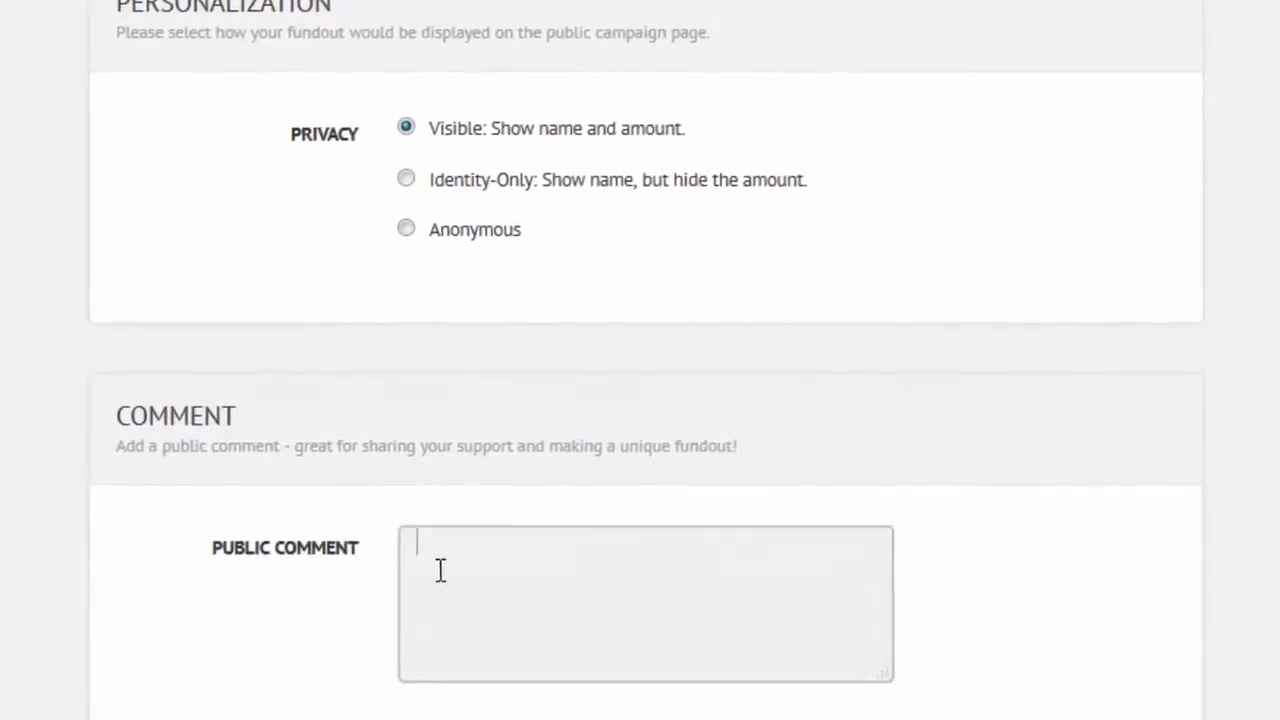
{"action": "scroll", "scroll_direction": "down", "scroll_amount": 3}
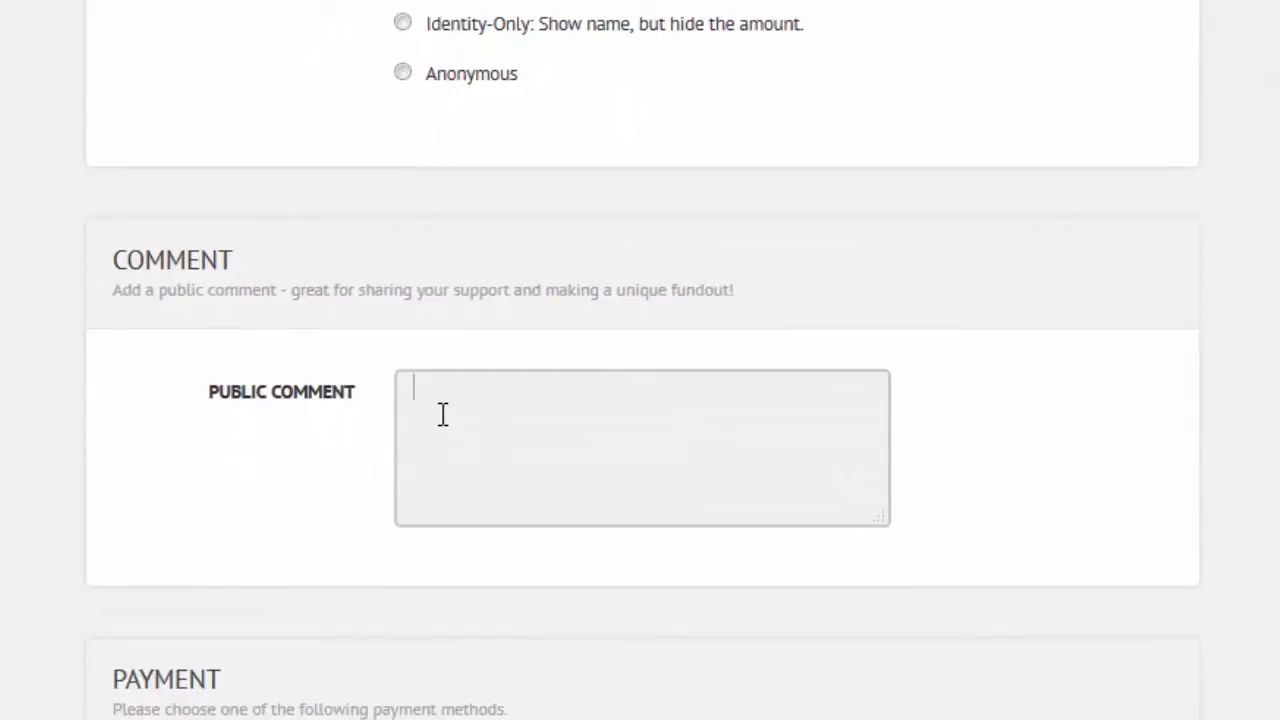
{"action": "type", "text": "Wishing you the best f"}
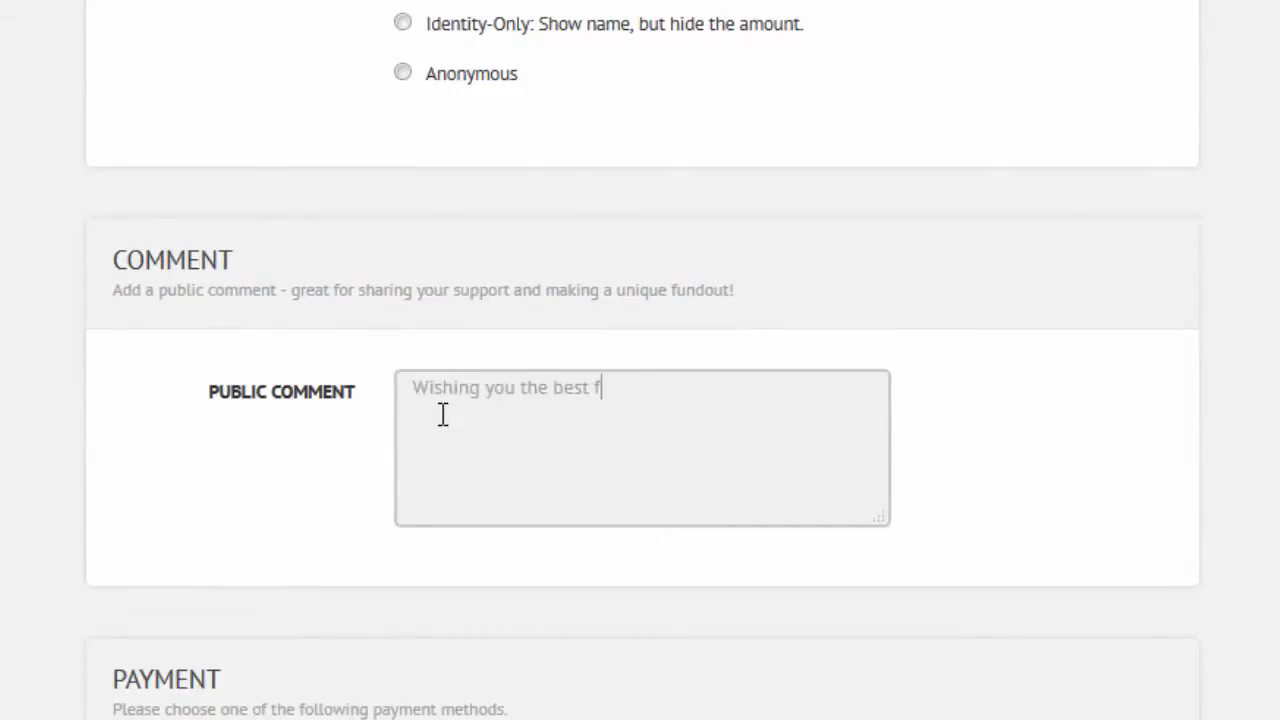
{"action": "type", "text": "rom Toronto"}
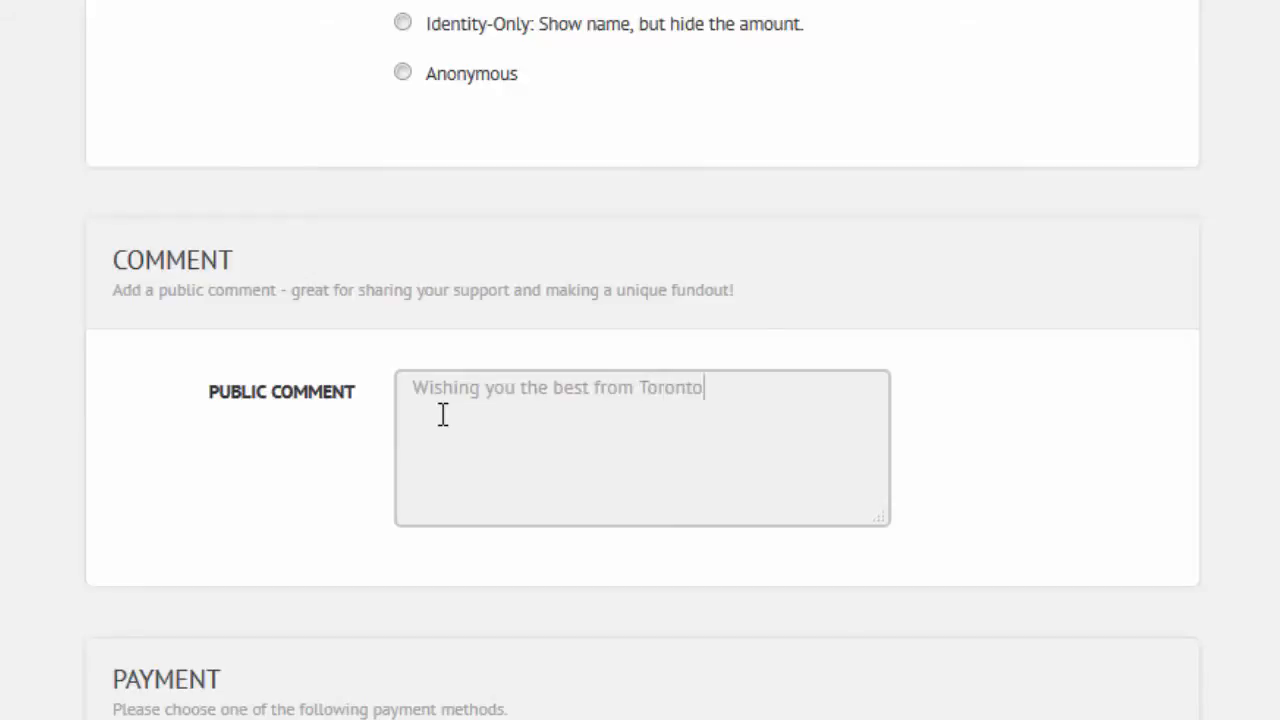
{"action": "scroll", "scroll_direction": "down", "scroll_amount": 3}
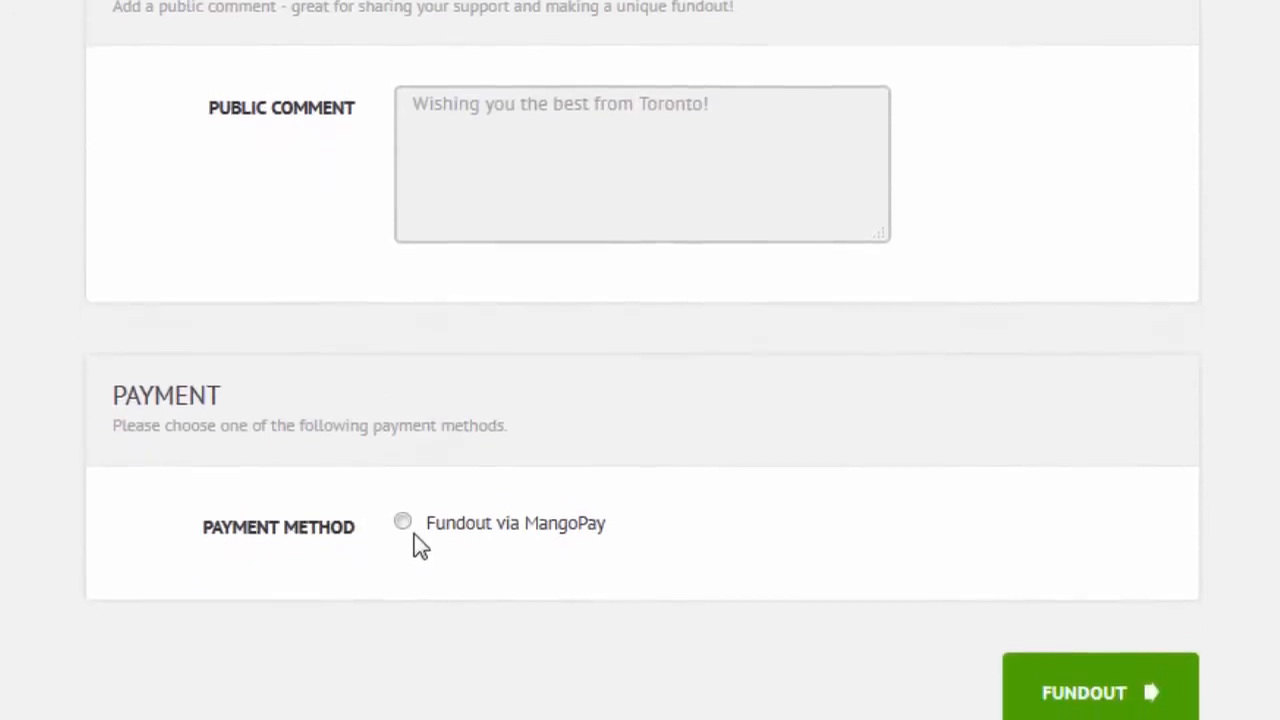
Select MangoPay direct debit SOFORT as payment and submit the €100 fundout
{"action": "scroll", "scroll_direction": "down", "scroll_amount": 3}
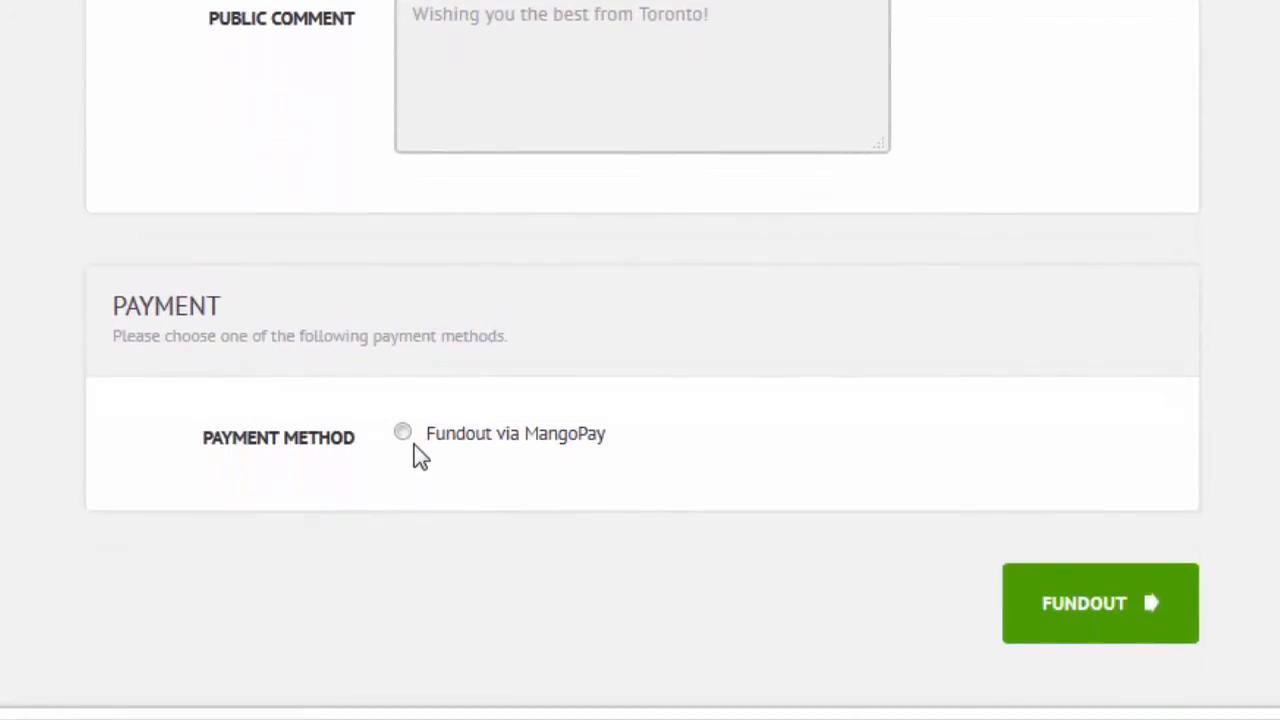
{"action": "left_click", "coordinate": [402, 432]}
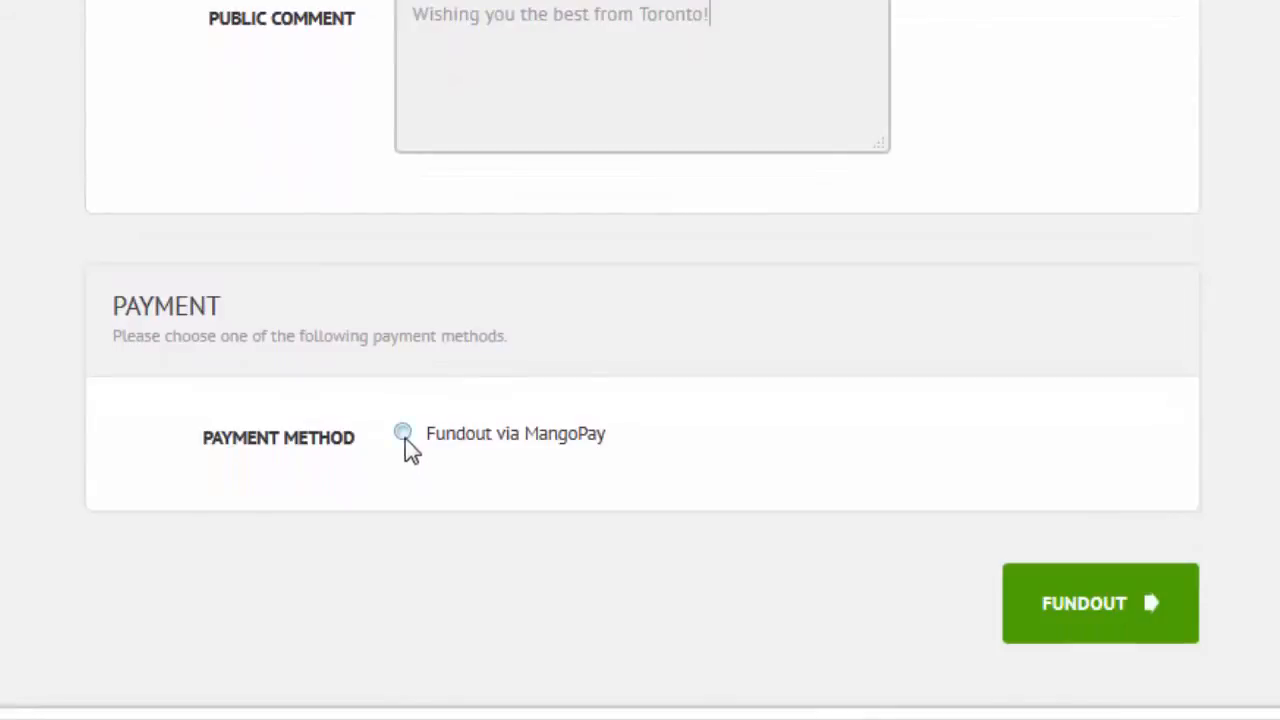
{"action": "left_click", "coordinate": [402, 433]}
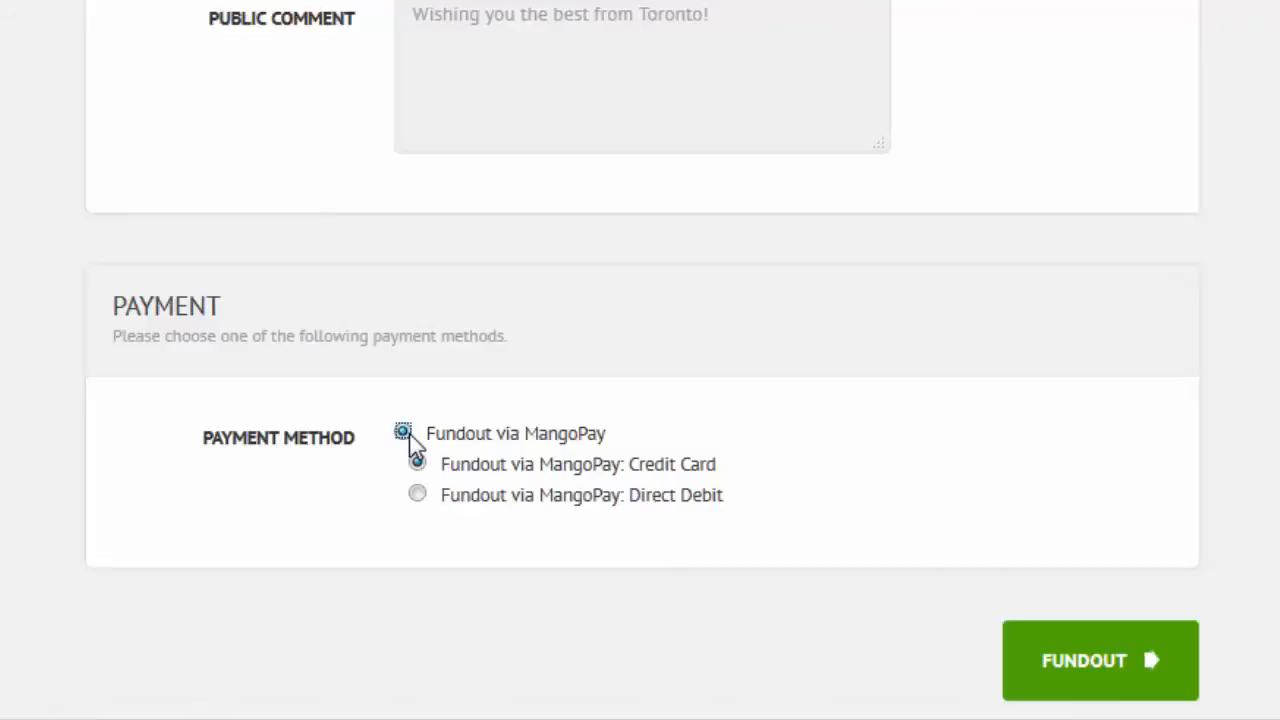
{"action": "left_click", "coordinate": [417, 463]}
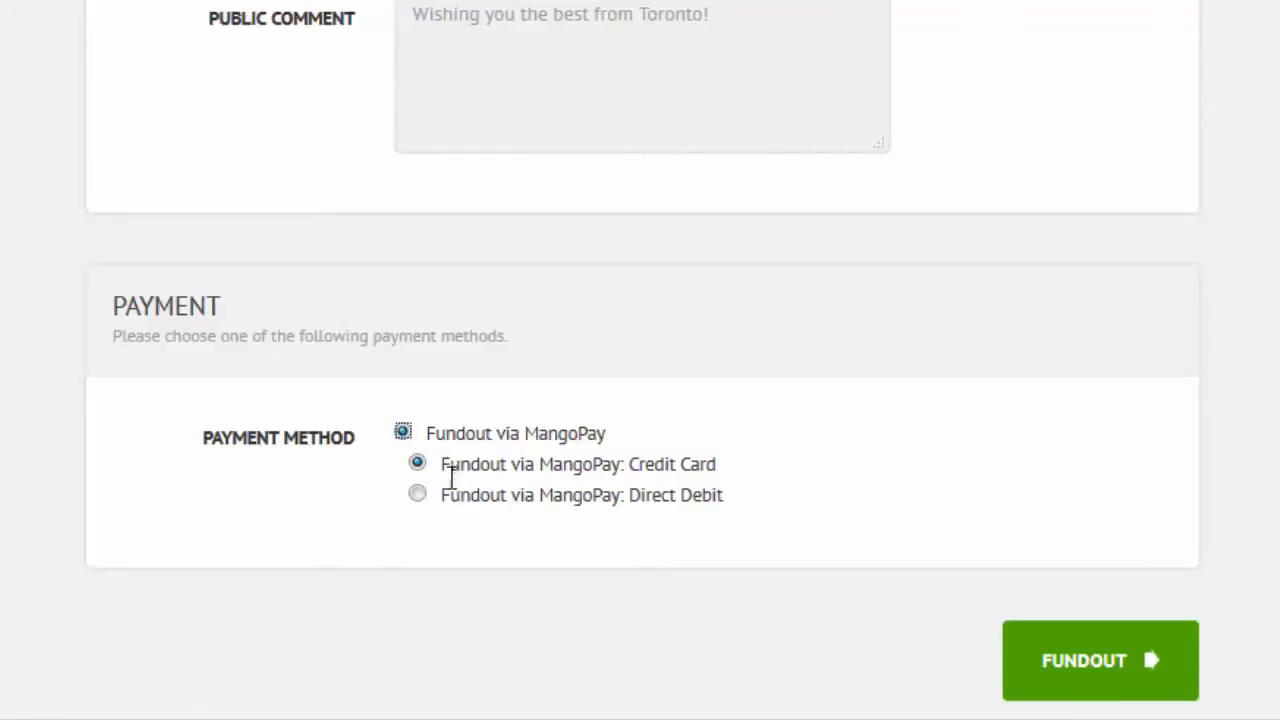
{"action": "mouse_move", "coordinate": [417, 494]}
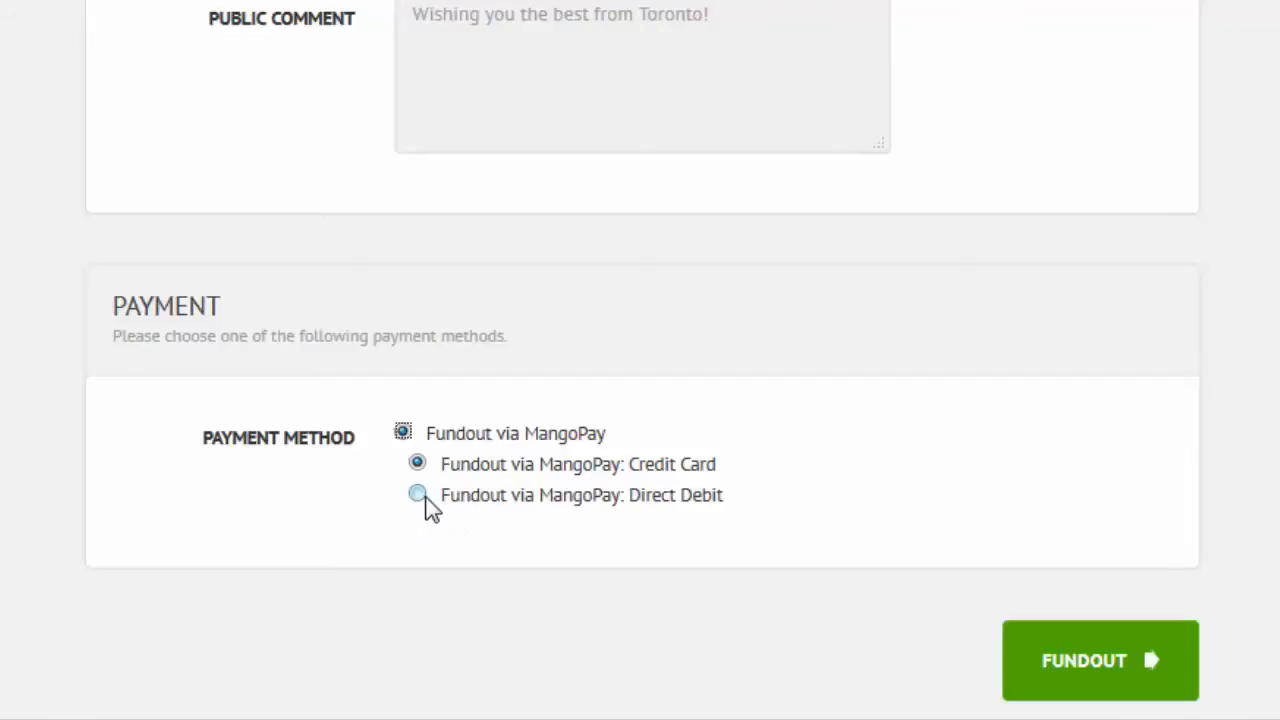
{"action": "left_click", "coordinate": [417, 494]}
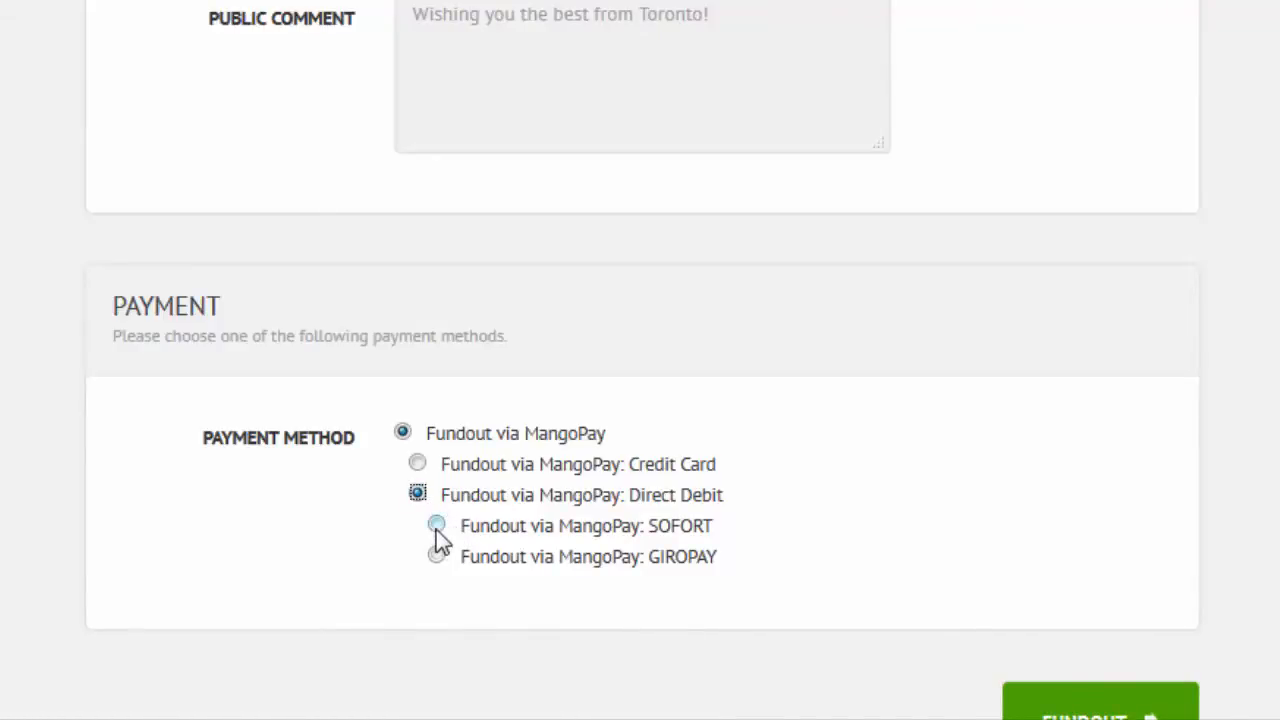
{"action": "left_click", "coordinate": [437, 525]}
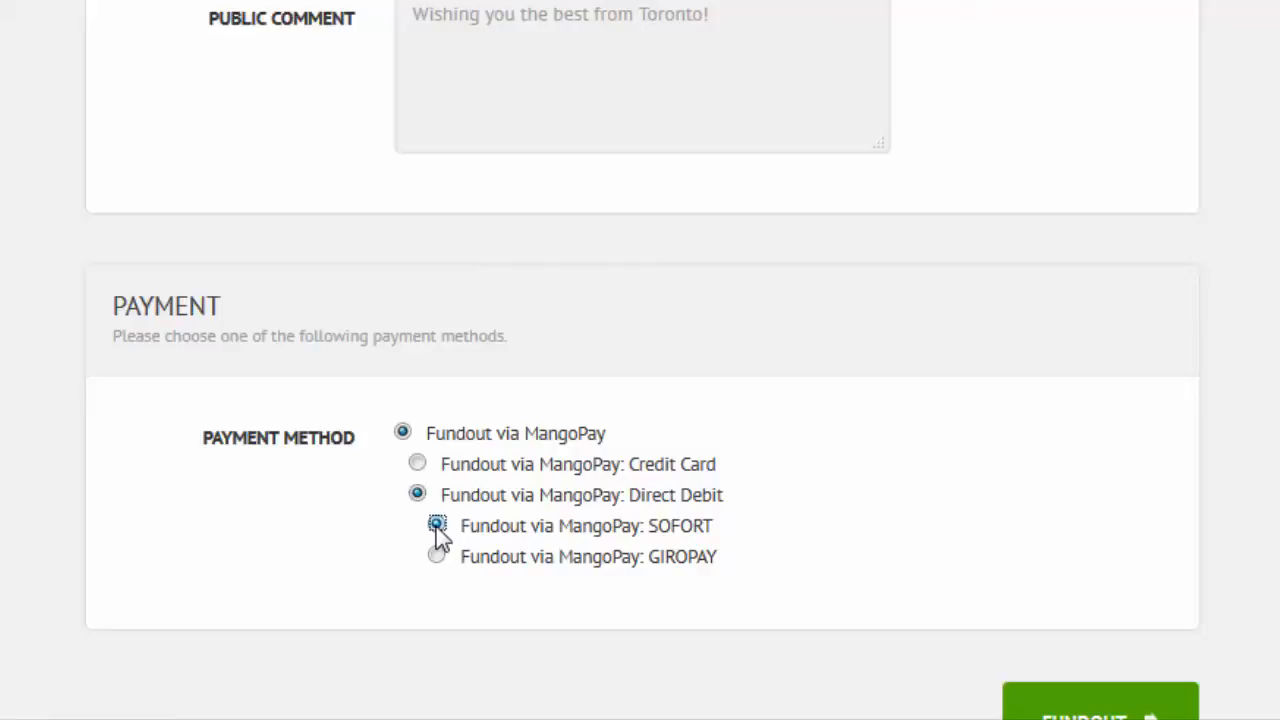
{"action": "scroll", "scroll_direction": "down", "scroll_amount": 3}
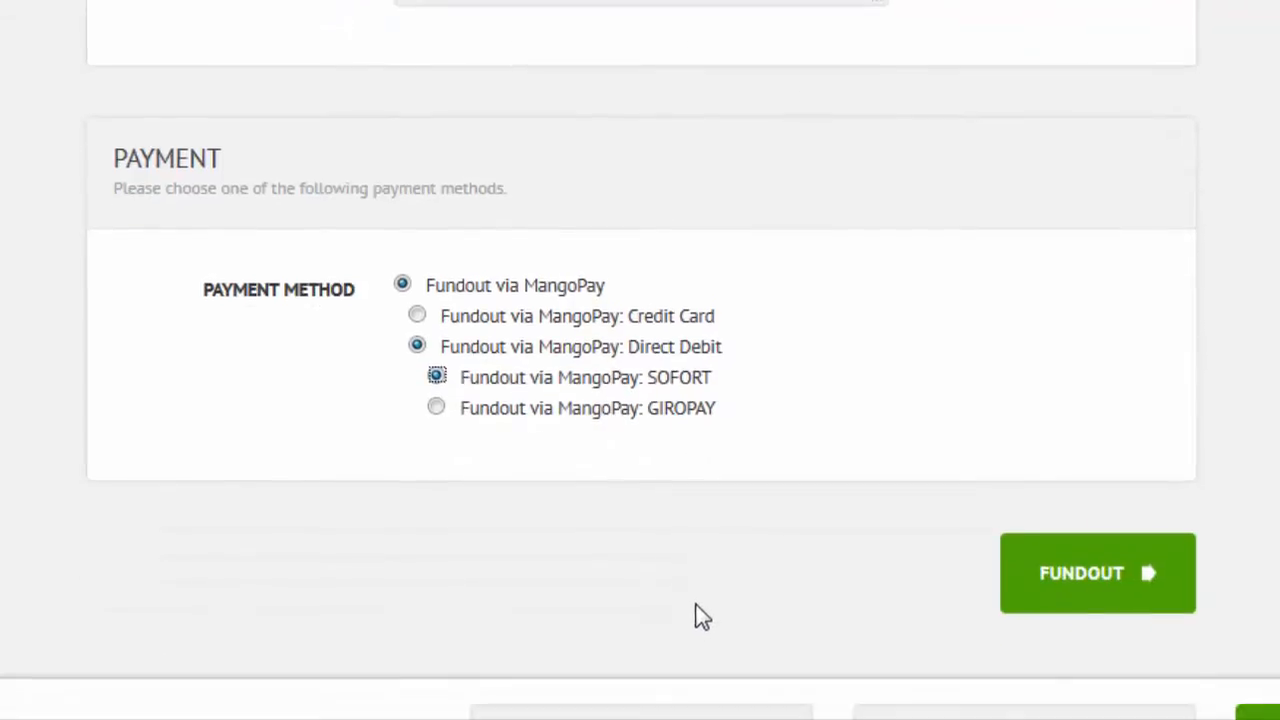
{"action": "mouse_move", "coordinate": [1078, 595]}
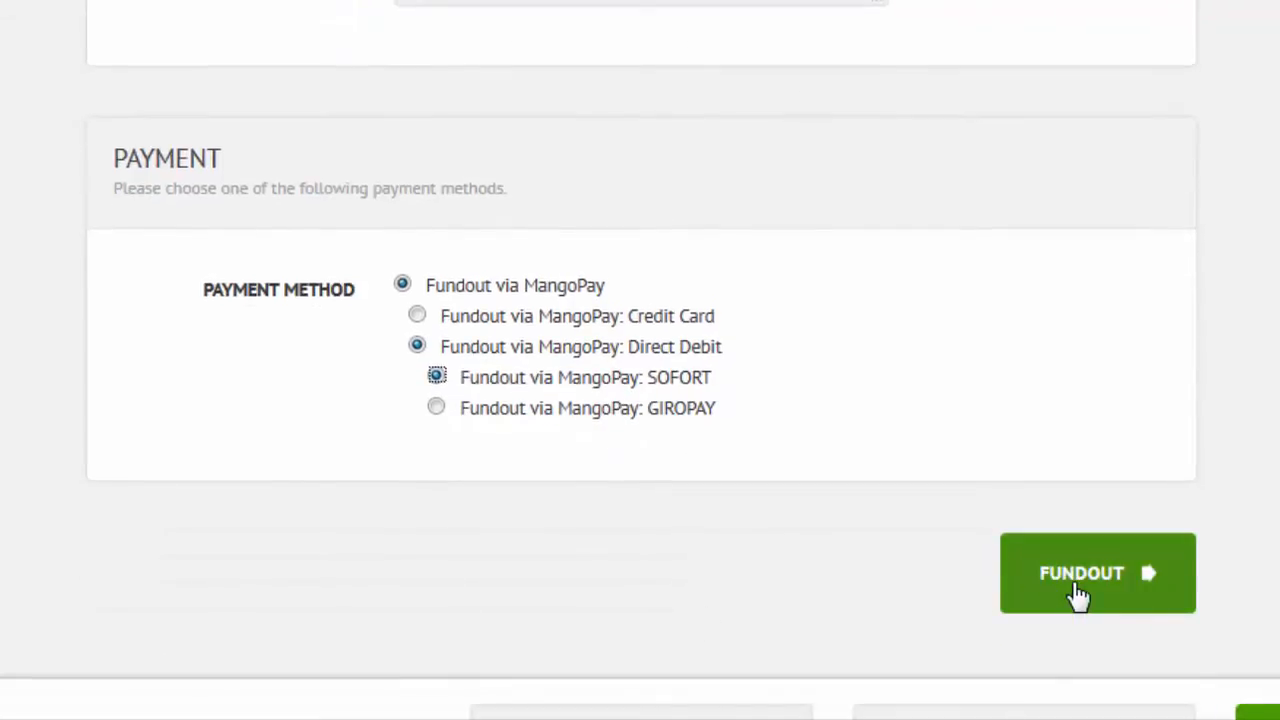
{"action": "left_click", "coordinate": [1097, 573]}
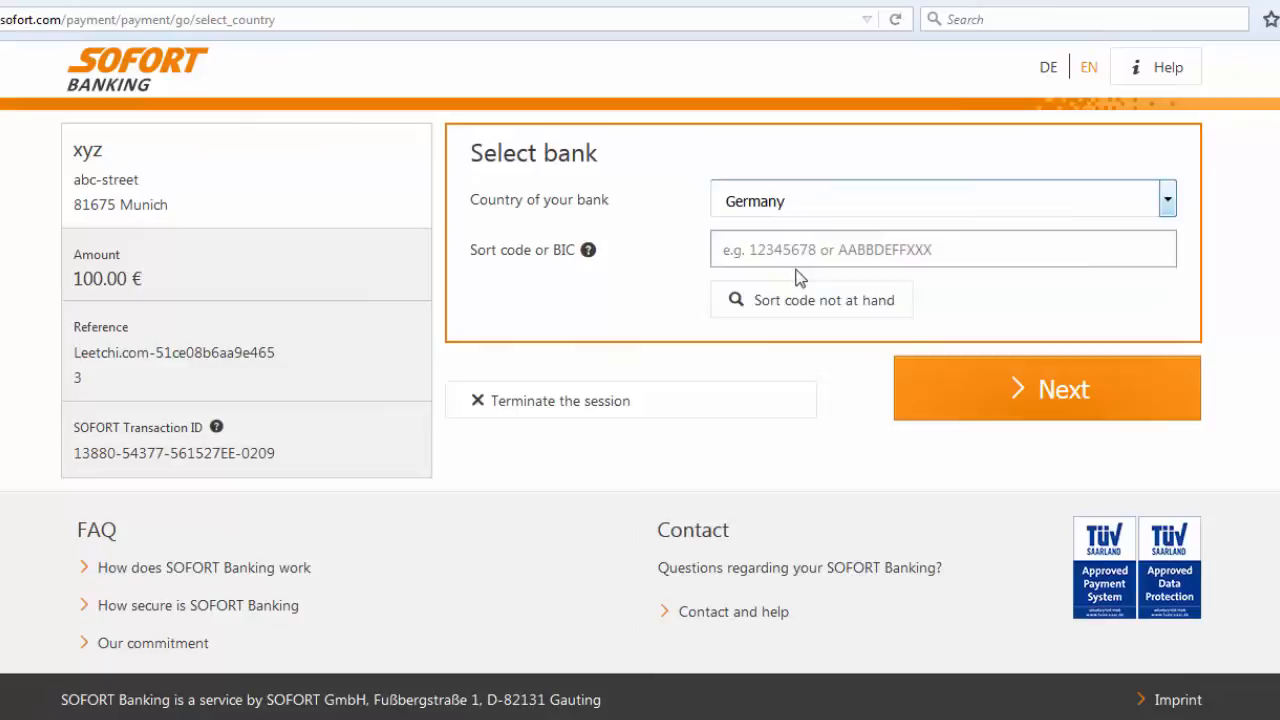
Enter the demo bank's sort code, then sign in with account number and PIN
{"action": "left_click", "coordinate": [940, 249]}
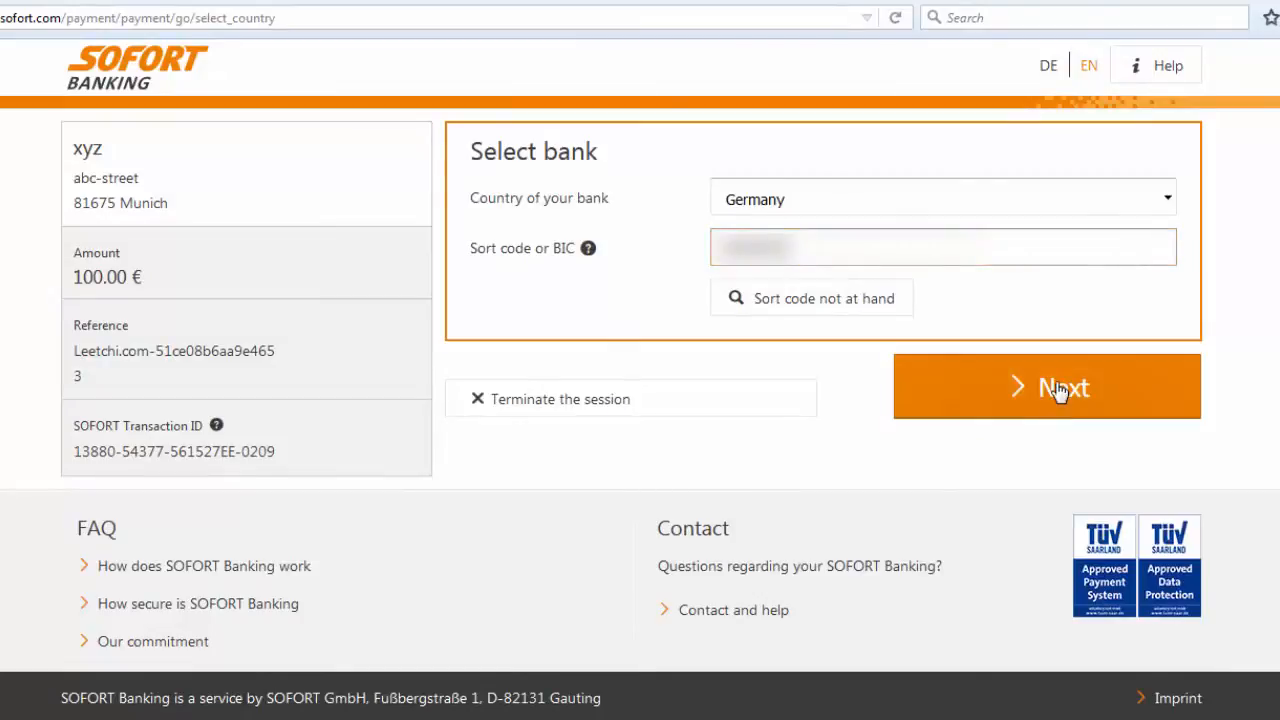
{"action": "left_click", "coordinate": [1046, 386]}
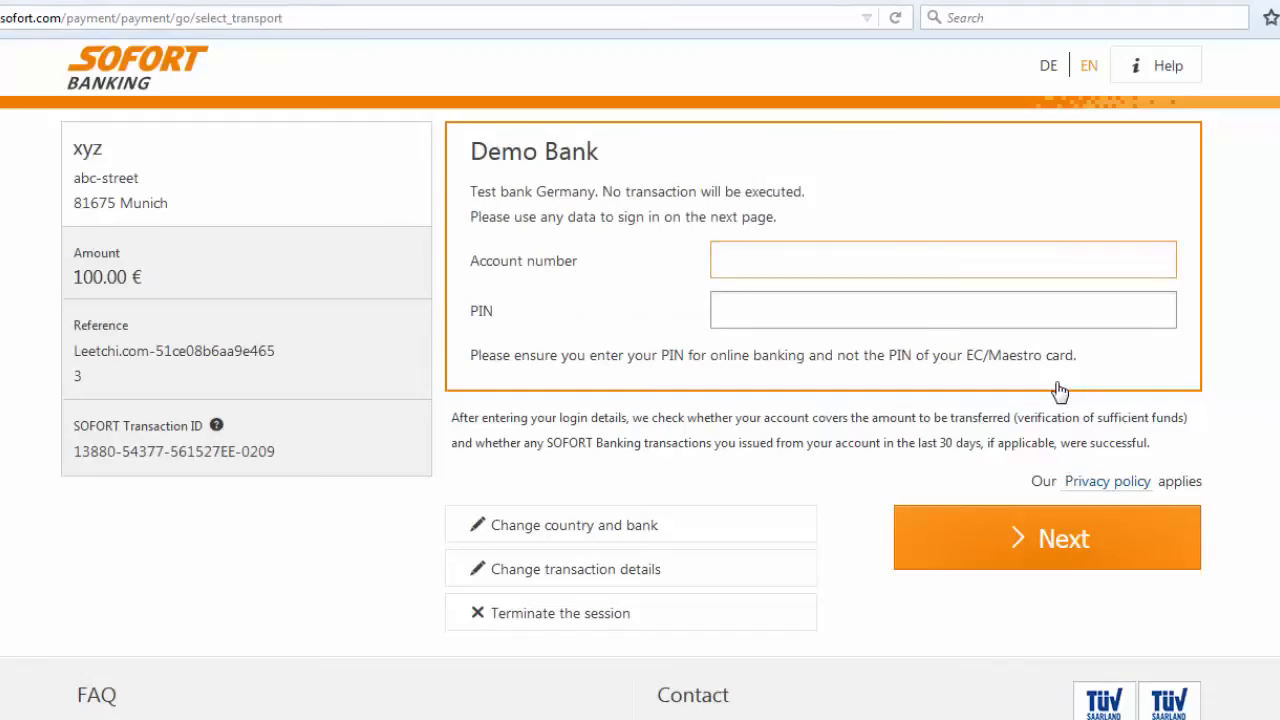
{"action": "left_click", "coordinate": [940, 259]}
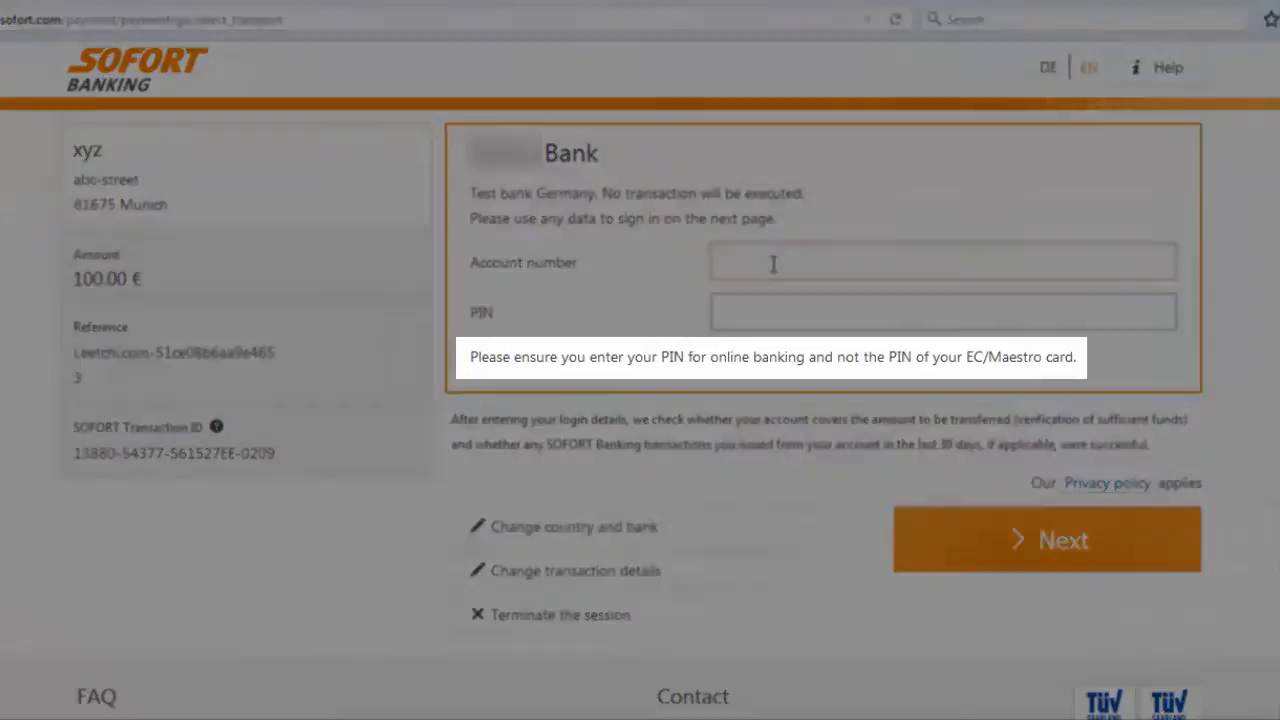
{"action": "type", "text": "12"}
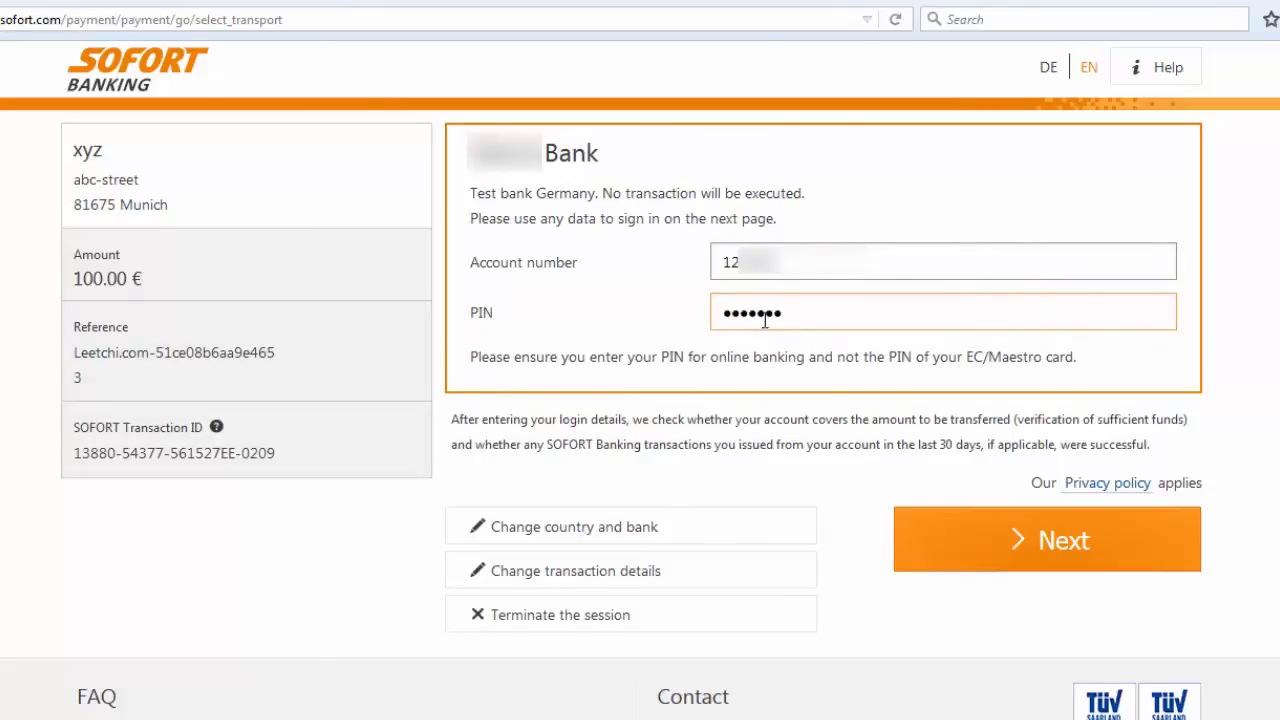
{"action": "left_click", "coordinate": [1046, 540]}
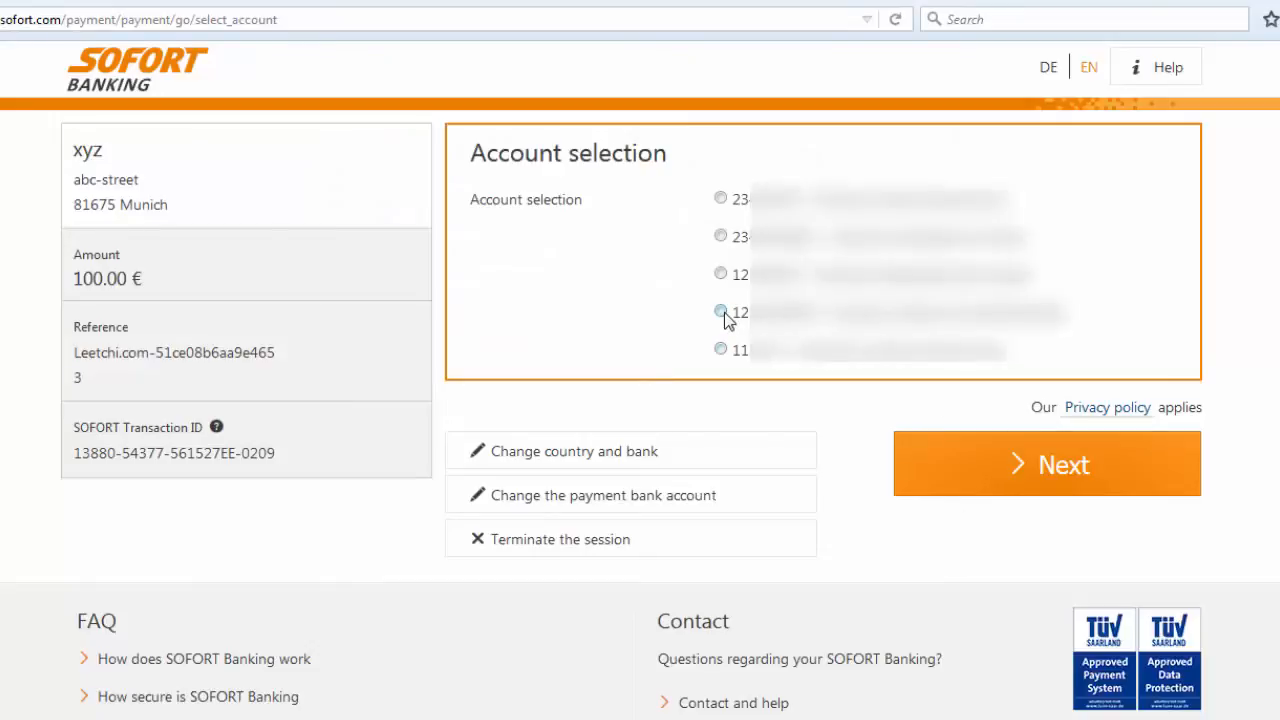
Select the paying account, enter the TAN, request email confirmation, and confirm the €100 transfer
{"action": "left_click", "coordinate": [1046, 463]}
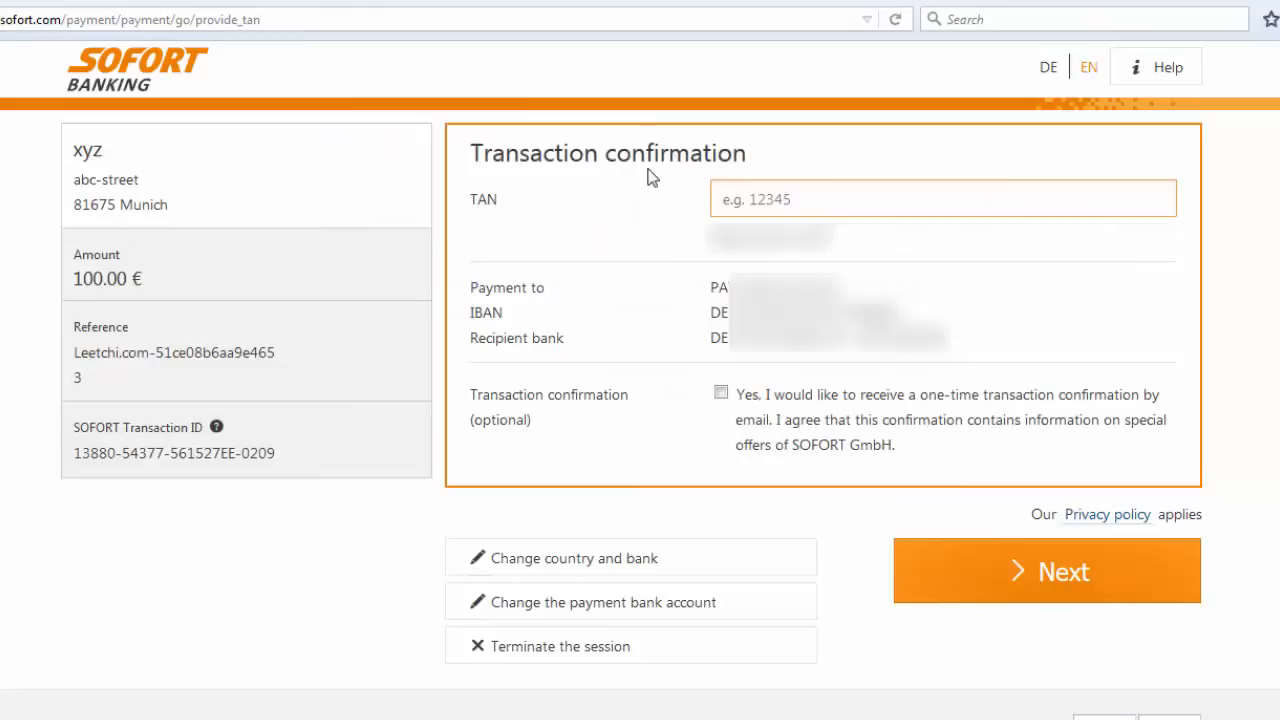
{"action": "type", "text": "1"}
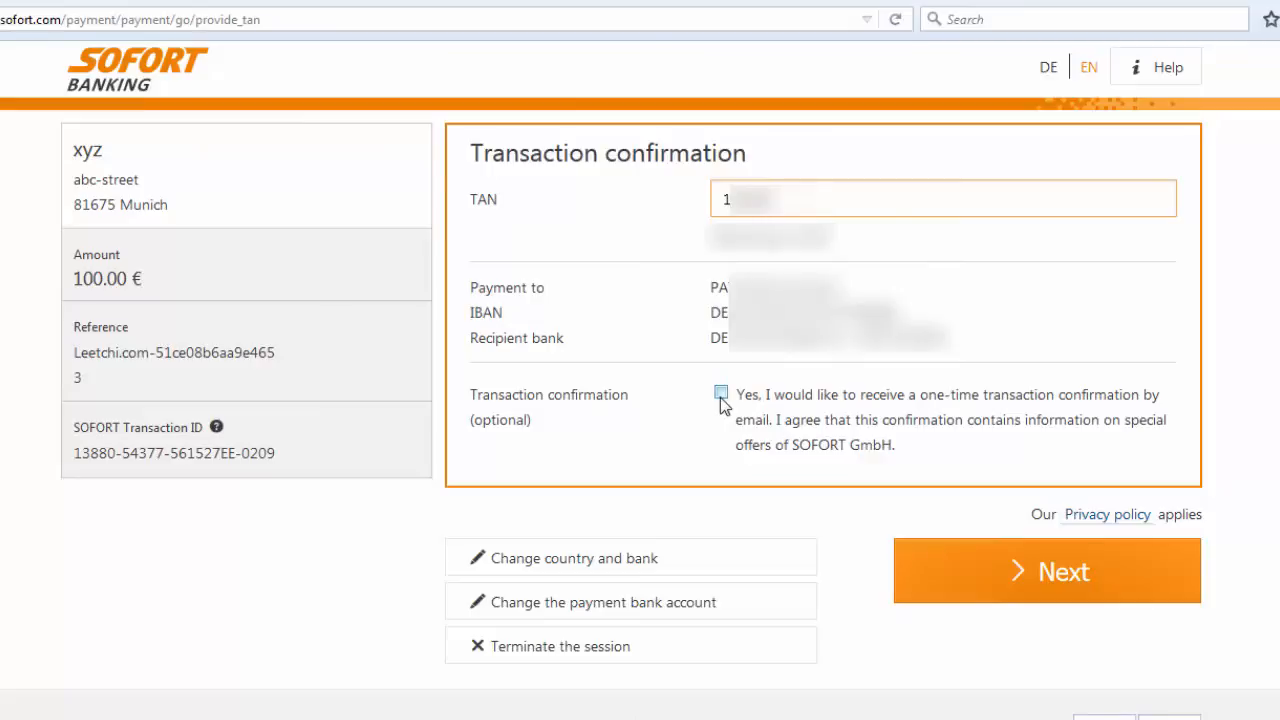
{"action": "left_click", "coordinate": [721, 394]}
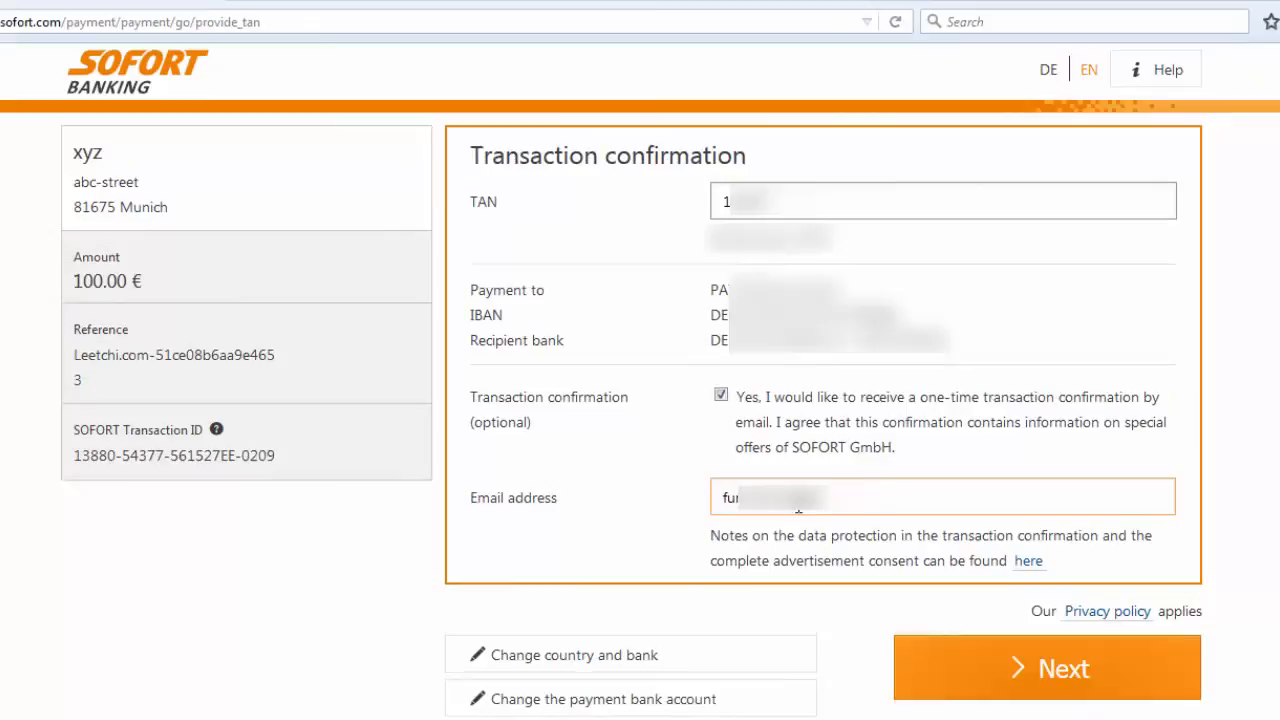
{"action": "left_click", "coordinate": [1047, 668]}
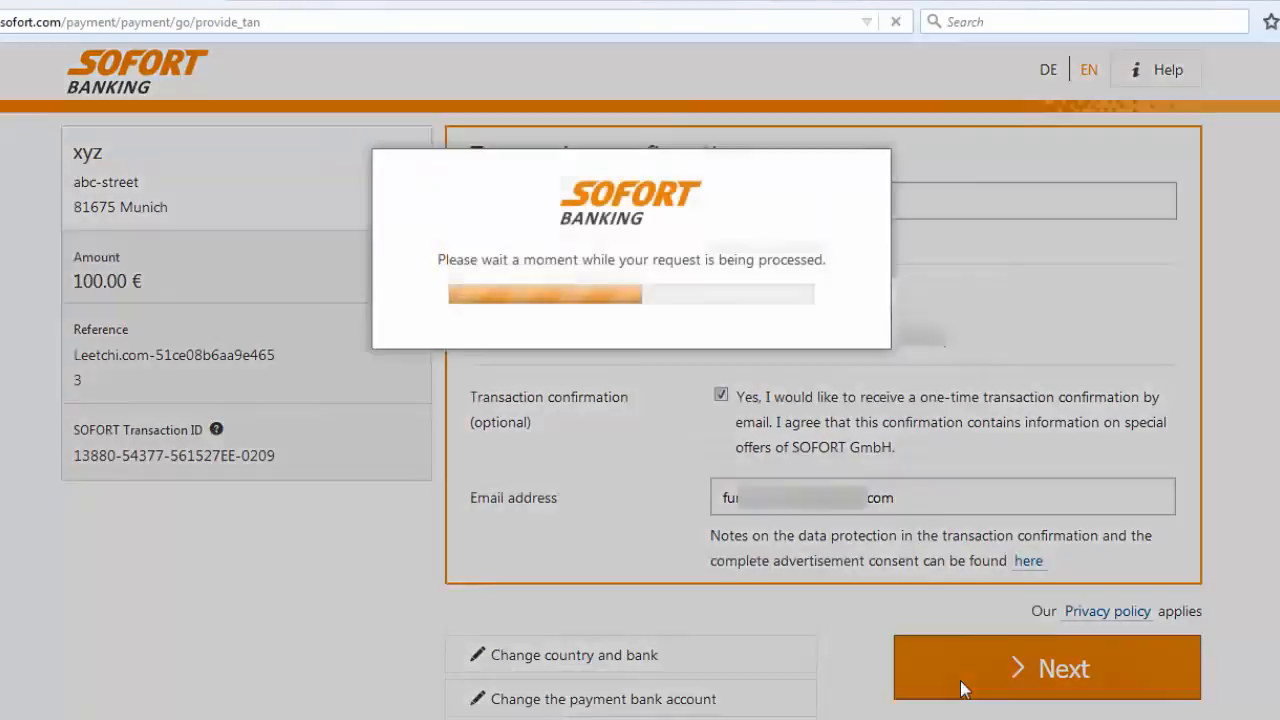
{"action": "left_click", "coordinate": [1047, 668]}
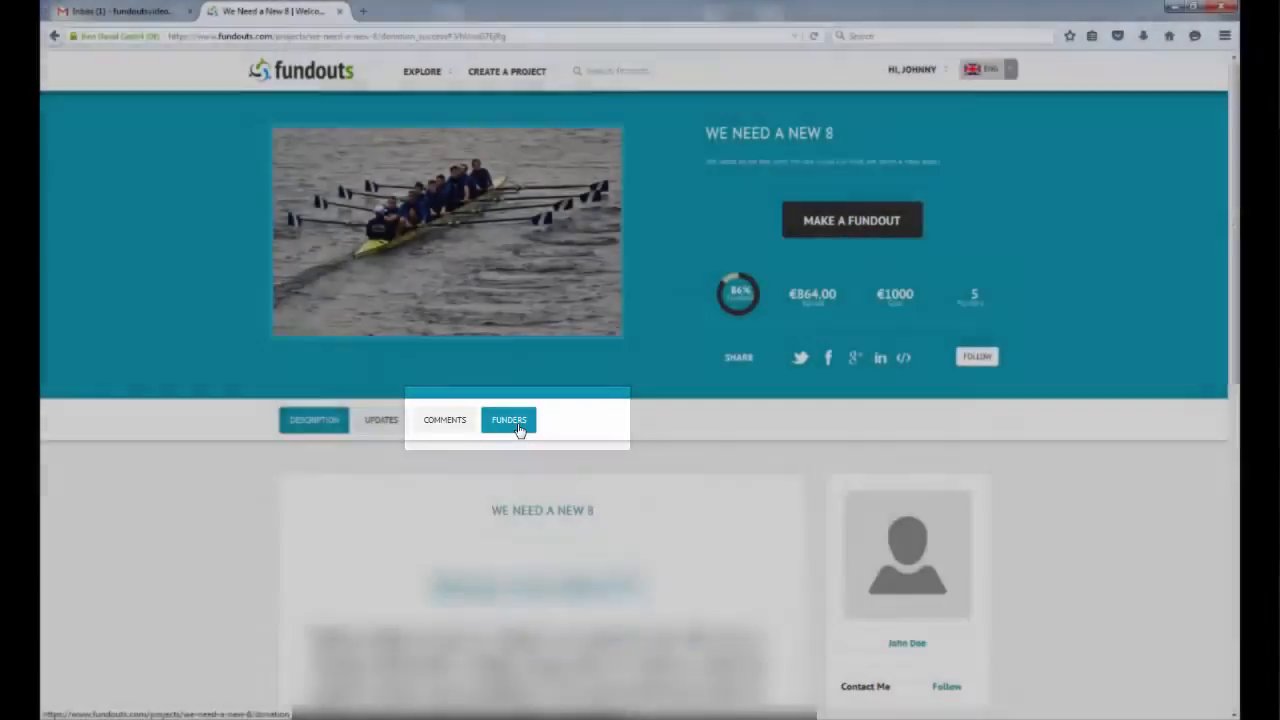
Scroll the project's Funders list to Johnny Doe's €100 fundout with the Toronto comment
{"action": "left_click", "coordinate": [509, 419]}
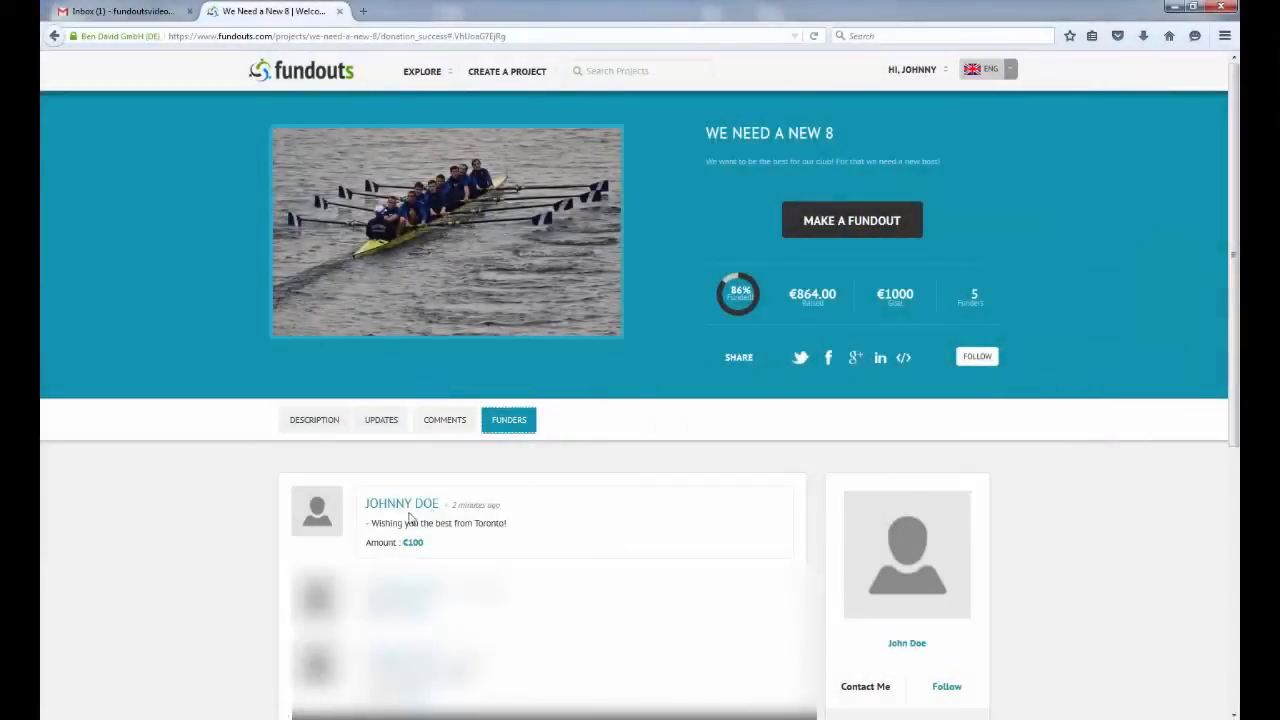
{"action": "scroll", "scroll_direction": "down", "scroll_amount": 3}
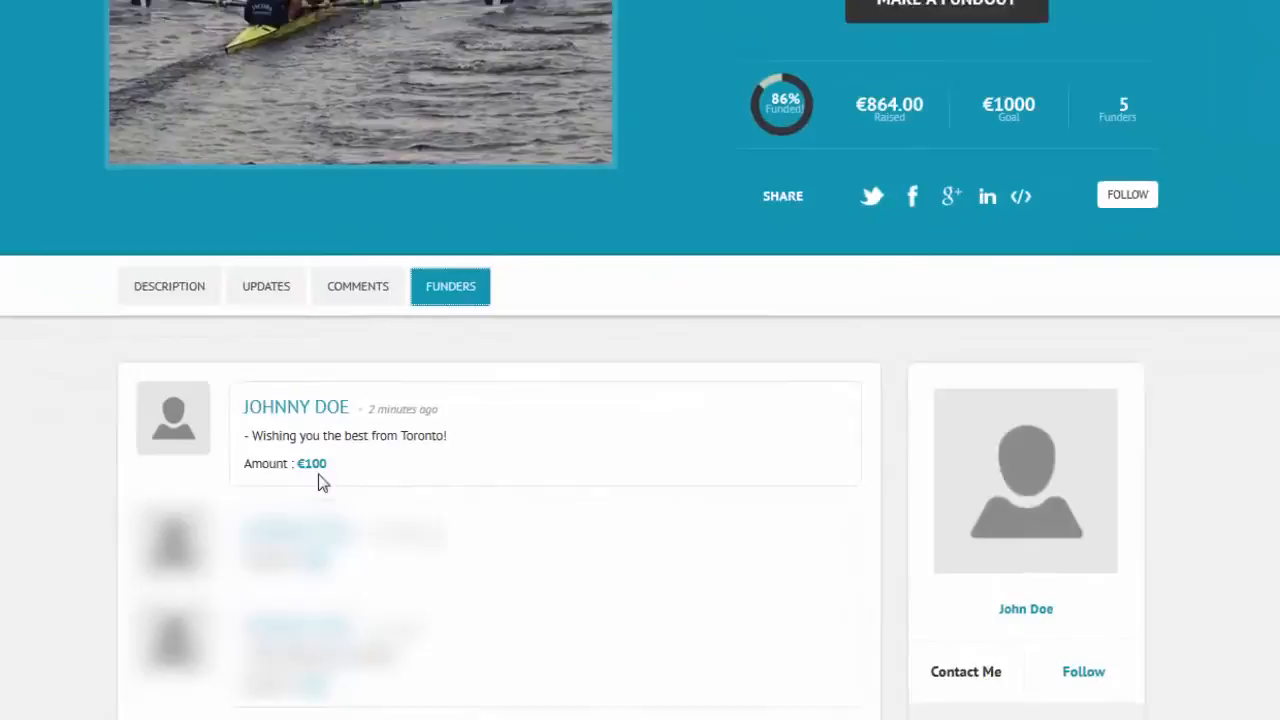
{"action": "scroll", "scroll_direction": "down", "scroll_amount": 3}
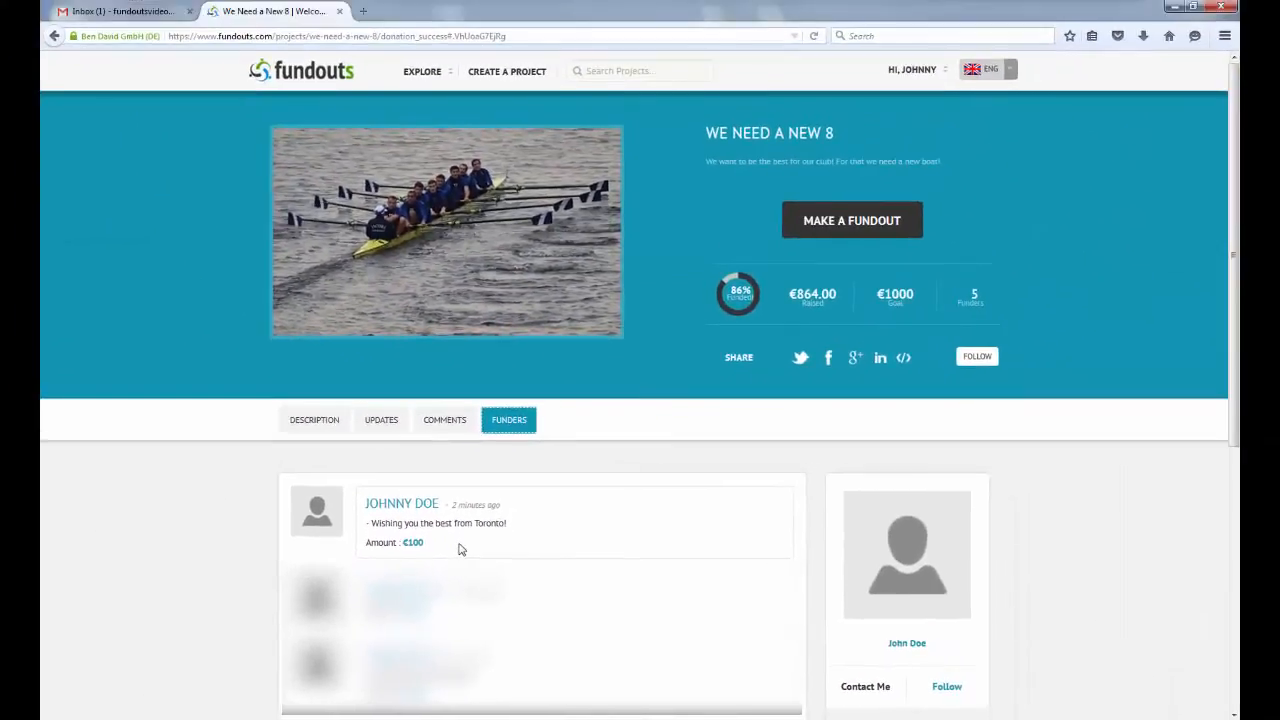
{"action": "left_click", "coordinate": [911, 70]}
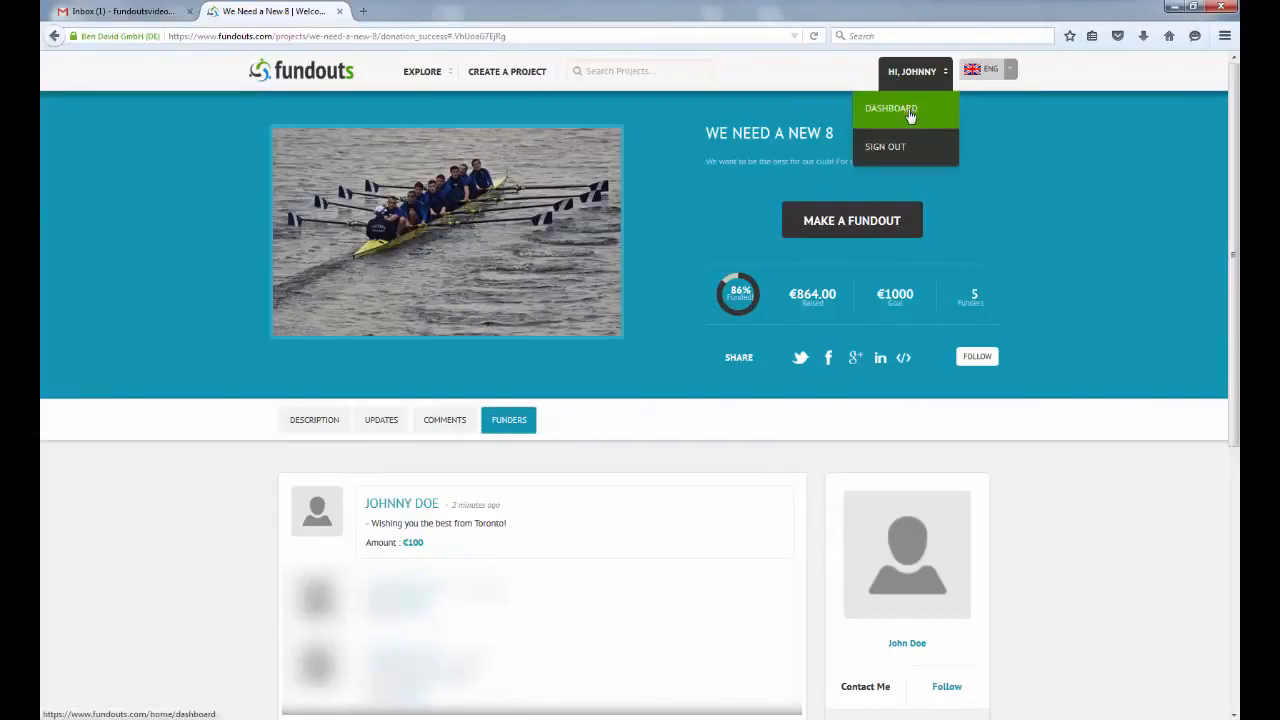
Open Transaction History from the dashboard showing the succeeded €100 donation dated 07/10/2015
{"action": "left_click", "coordinate": [890, 108]}
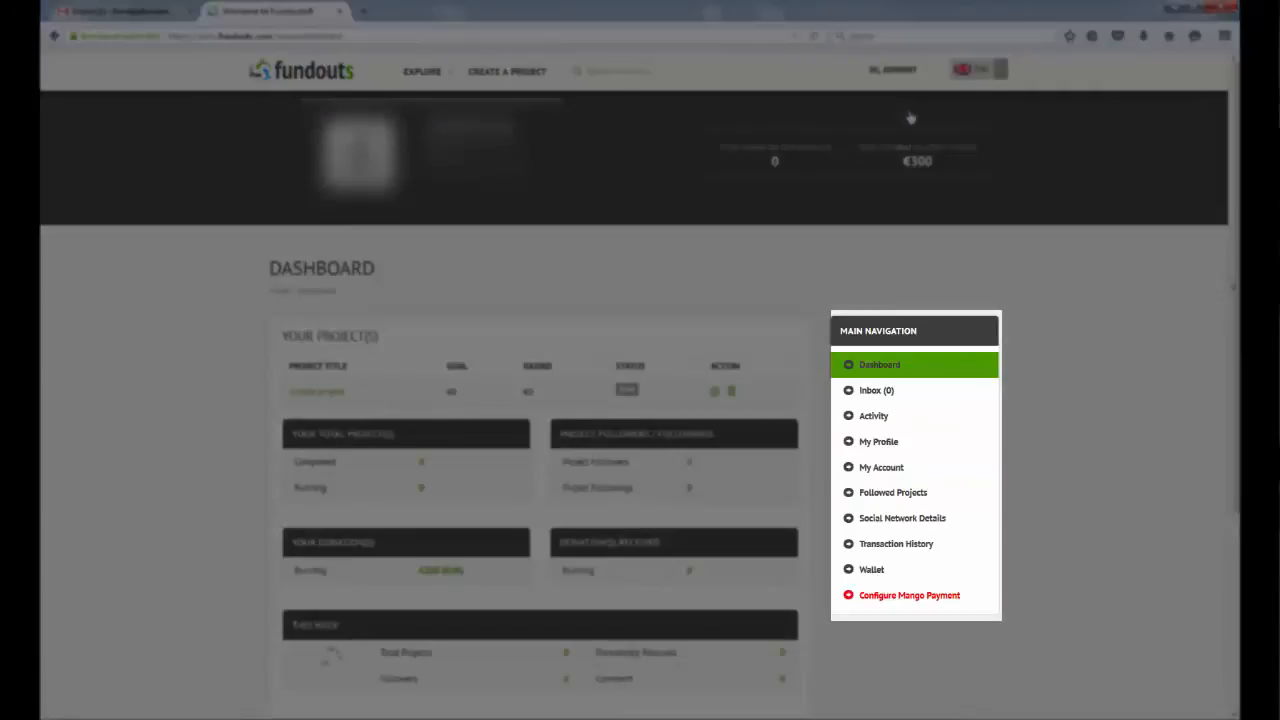
{"action": "left_click", "coordinate": [896, 543]}
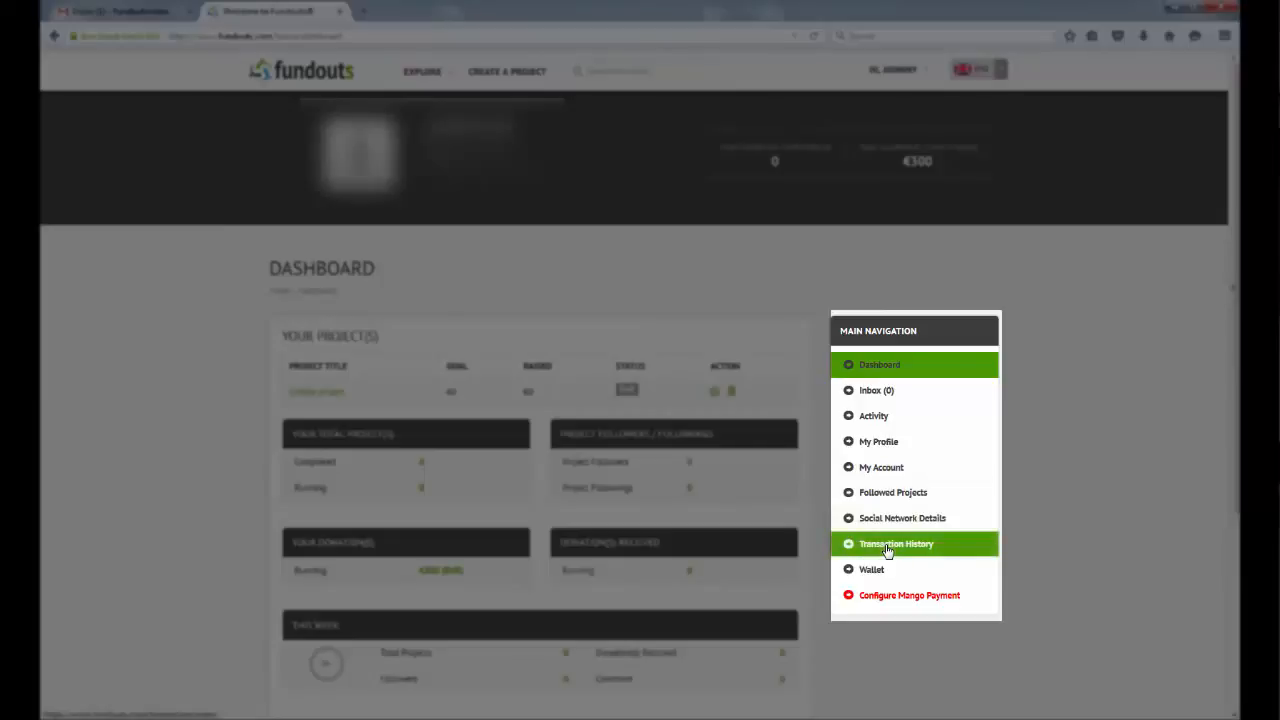
{"action": "left_click", "coordinate": [896, 543]}
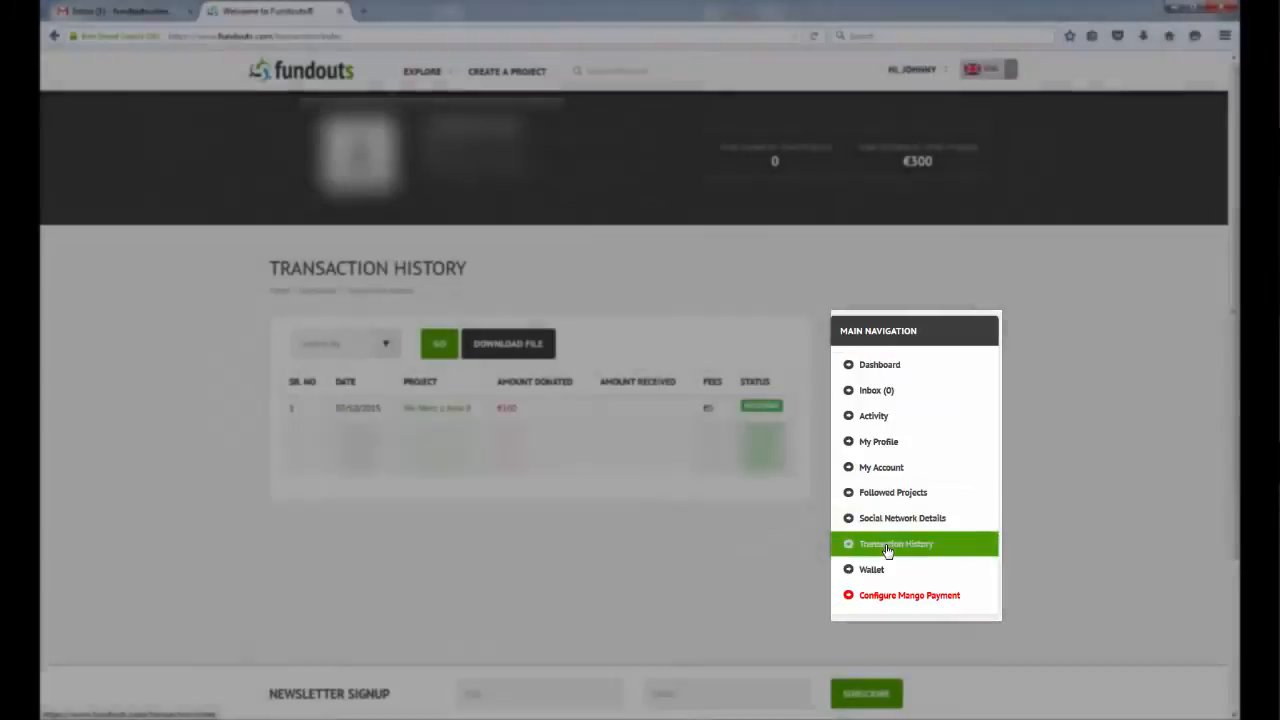
{"action": "scroll", "scroll_direction": "down", "scroll_amount": 3}
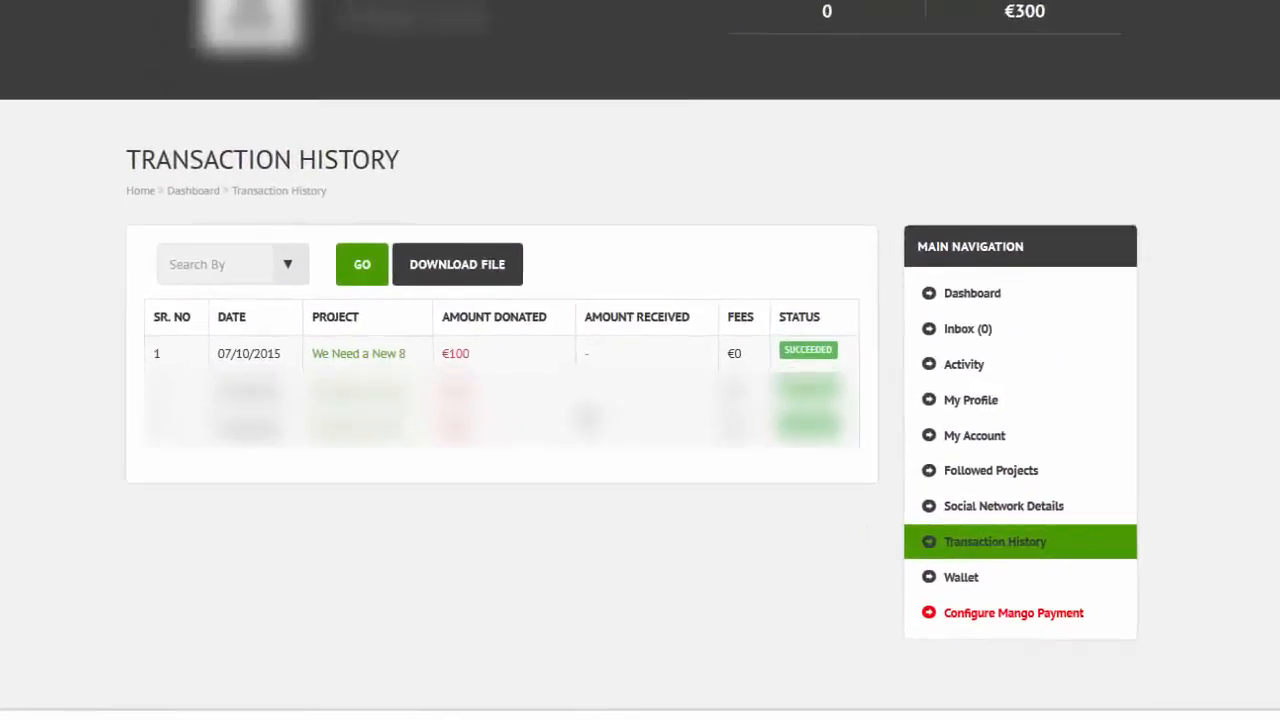